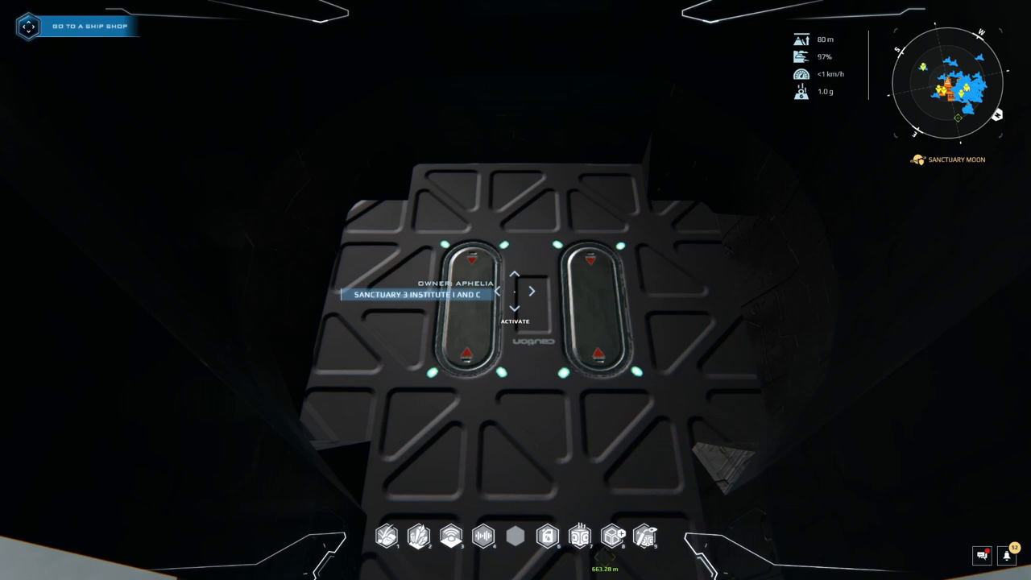
Bring up the Introduction to Industry tutorial overview with its Quanta and talent point rewards
left_click(515, 290)
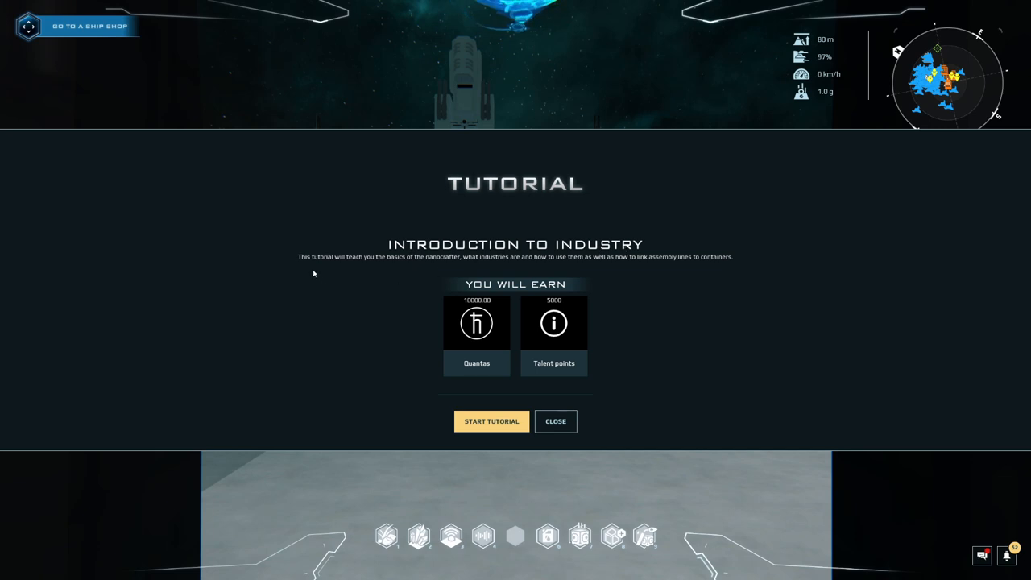
mouse_move(432, 268)
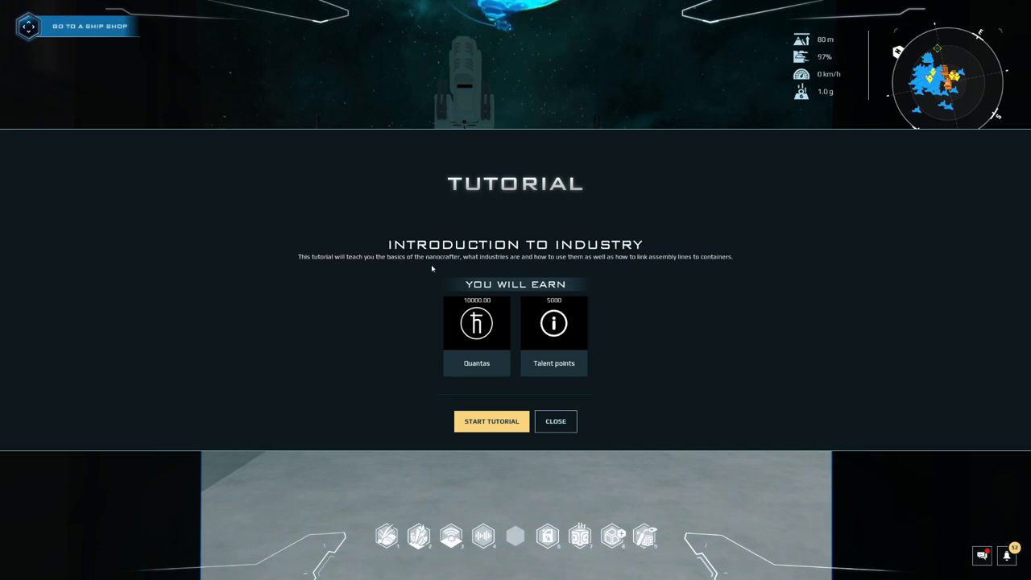
mouse_move(509, 275)
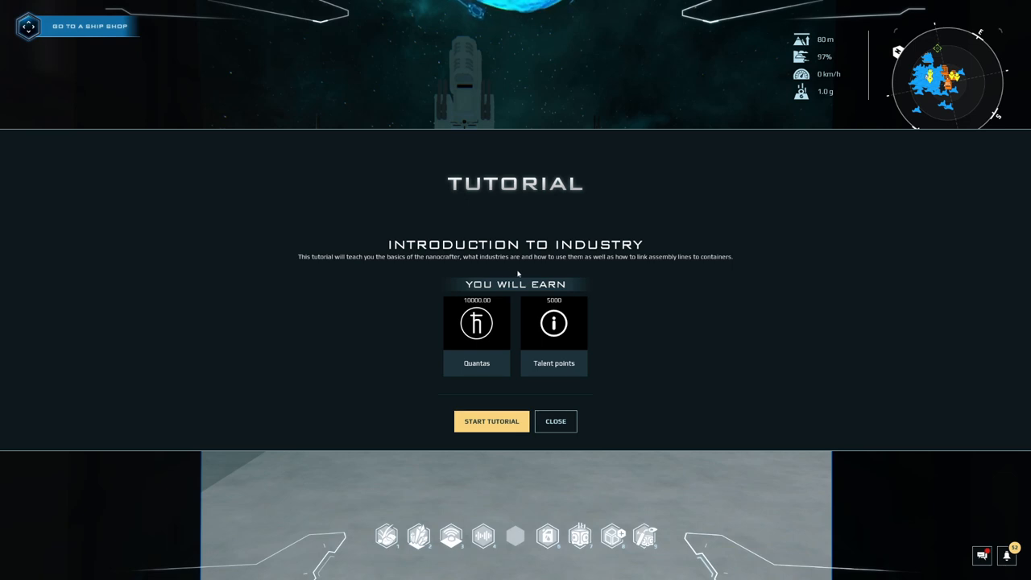
mouse_move(600, 267)
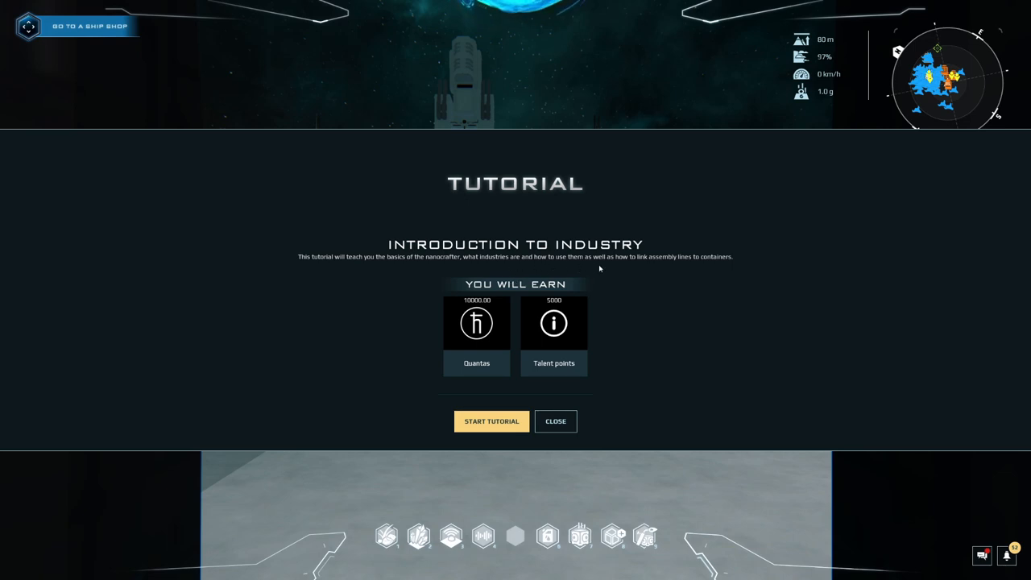
mouse_move(692, 266)
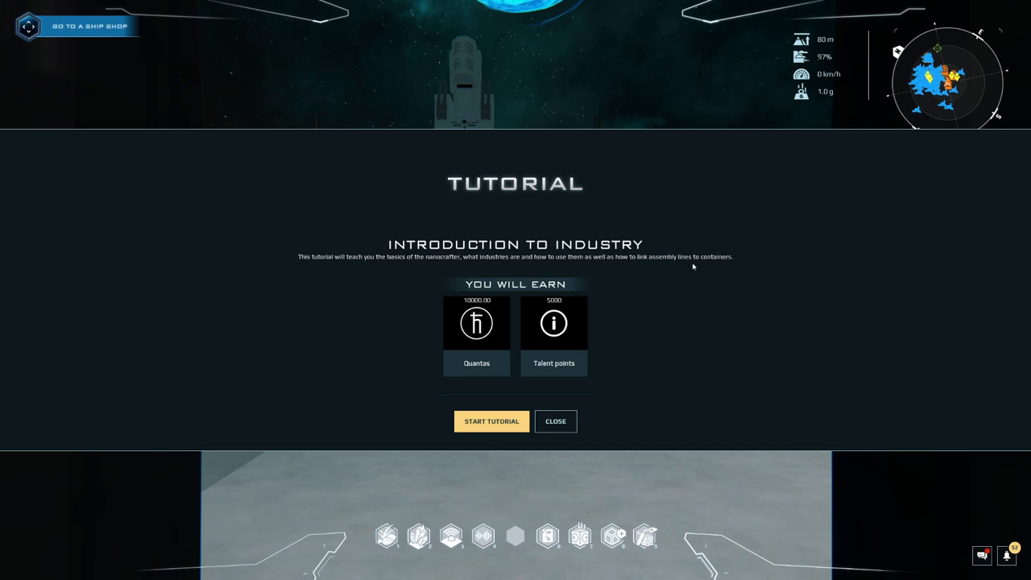
mouse_move(647, 306)
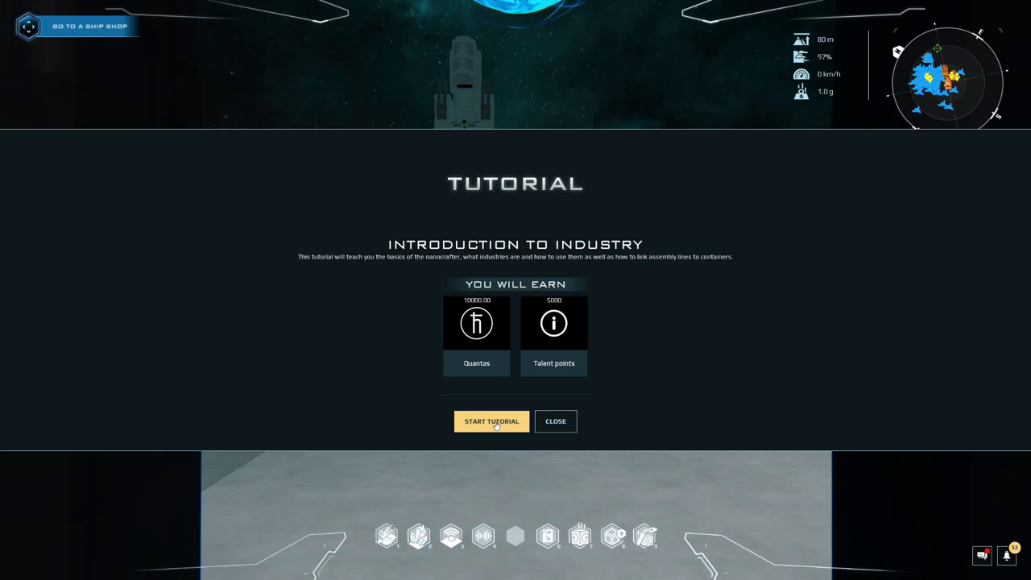
mouse_move(472, 308)
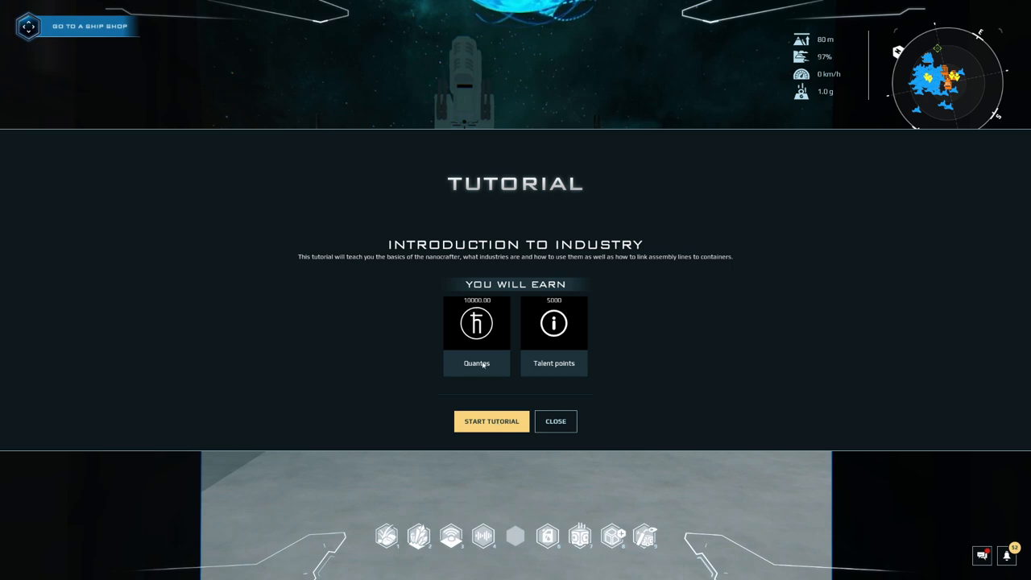
mouse_move(583, 322)
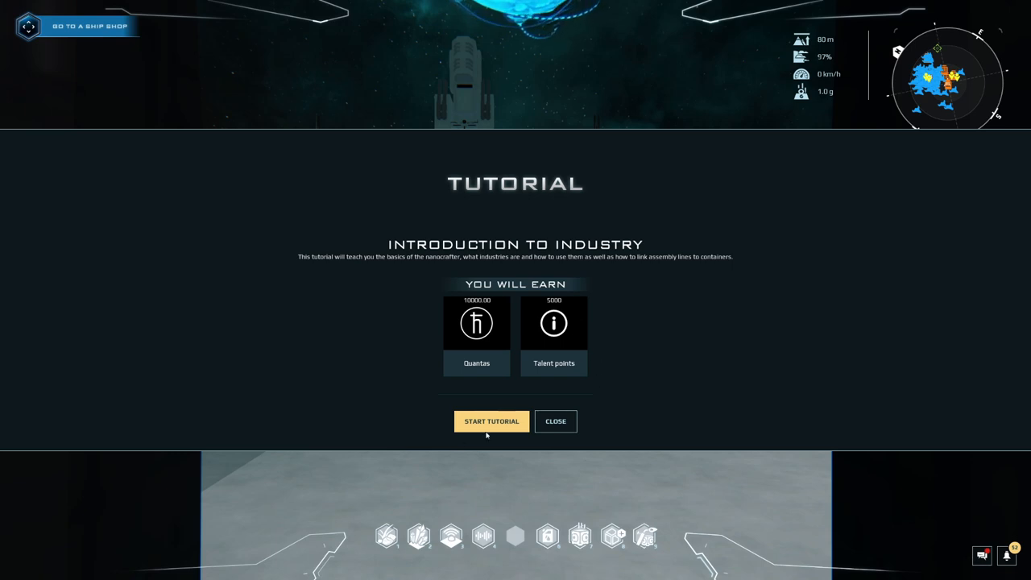
Start the industry tutorial and take a batch of materials from the dispenser
left_click(491, 421)
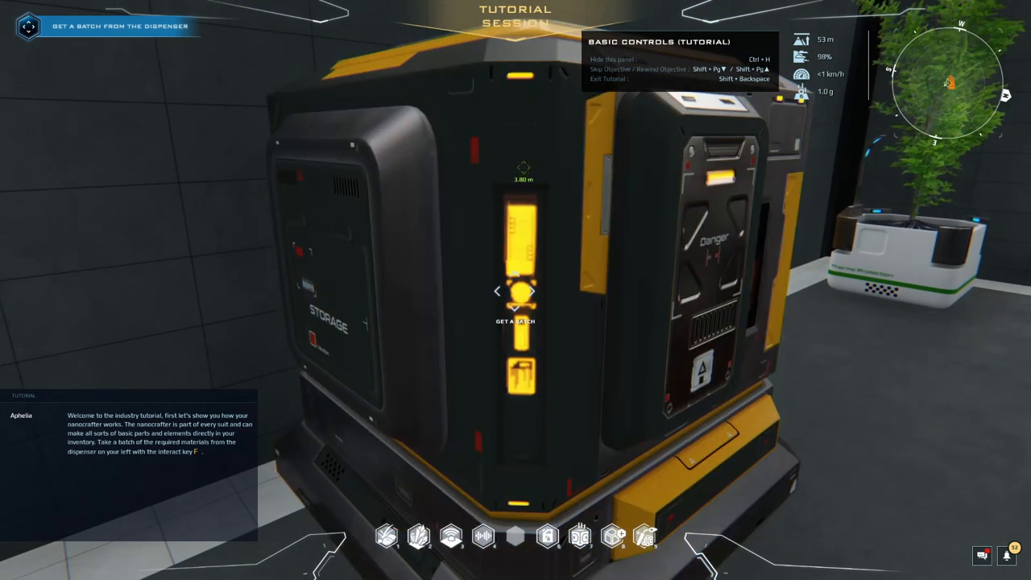
key("f")
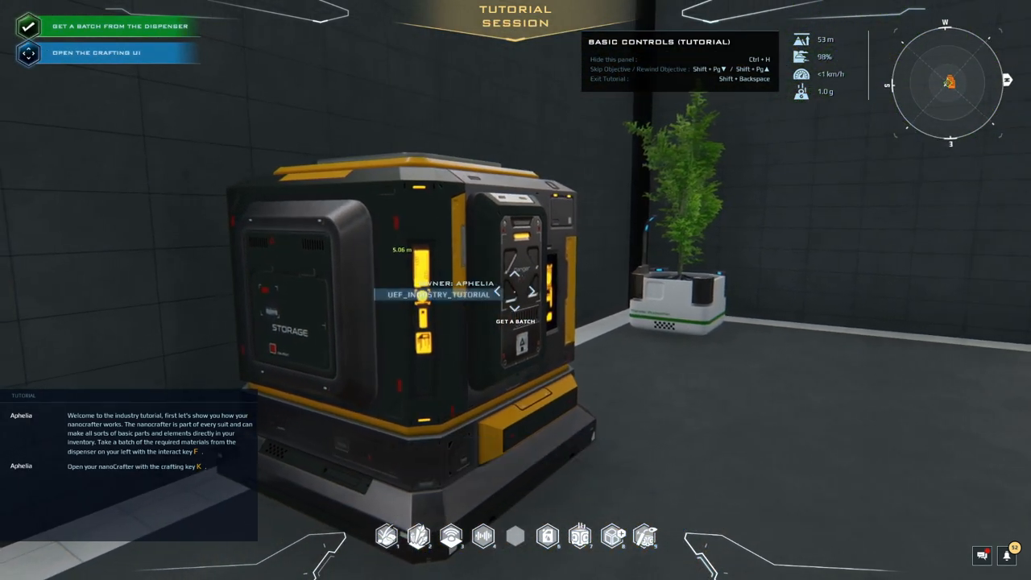
In the nanocrafter (K), enable the Nanocrafter only and Show only doable recipe filters
key("k")
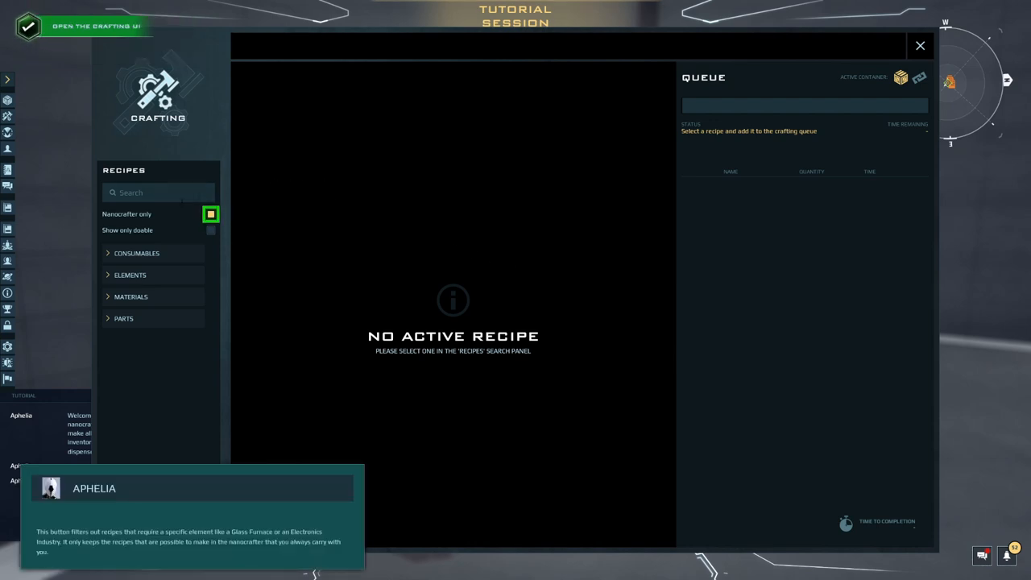
left_click(209, 214)
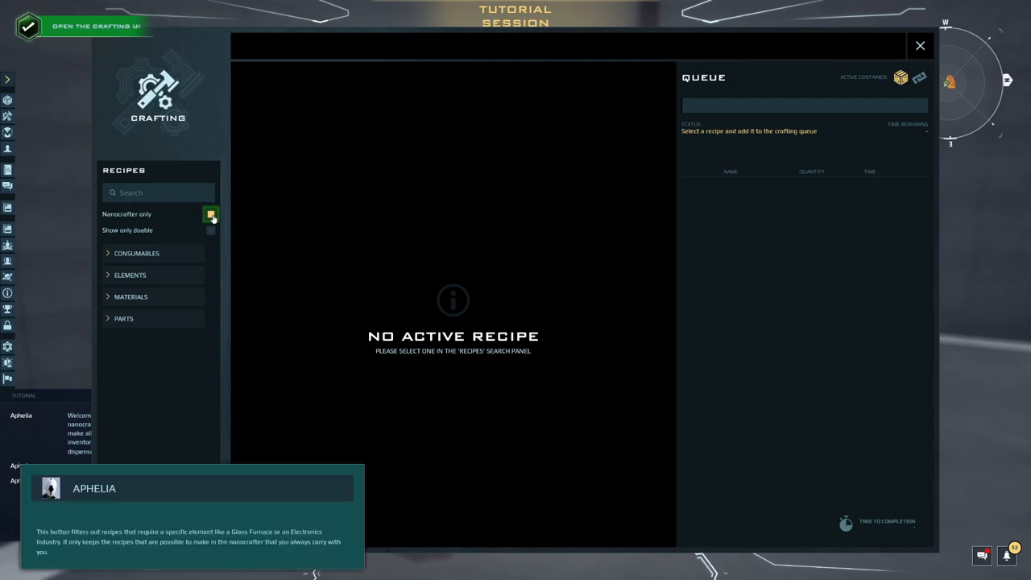
left_click(210, 215)
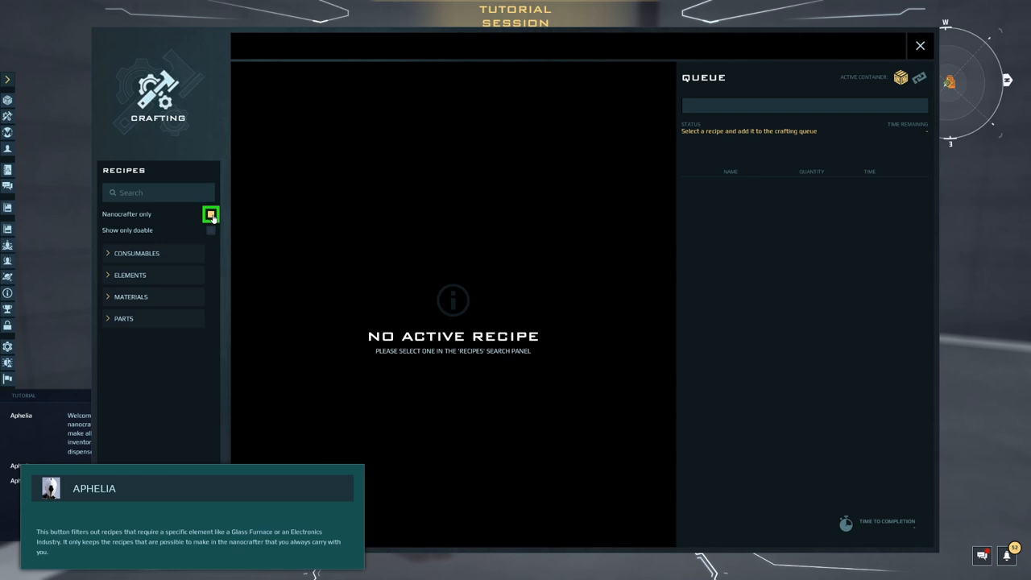
left_click(209, 214)
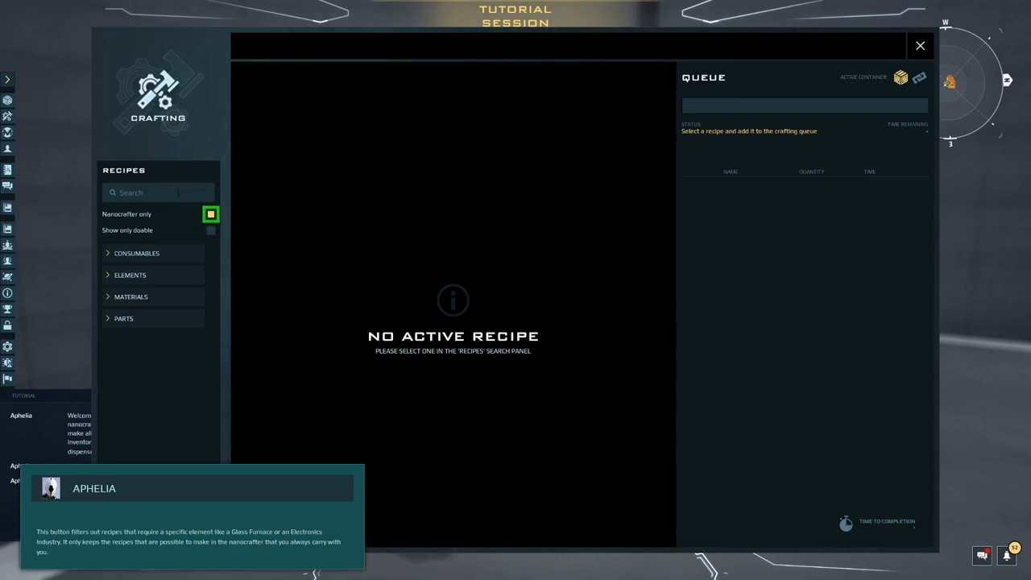
left_click(209, 213)
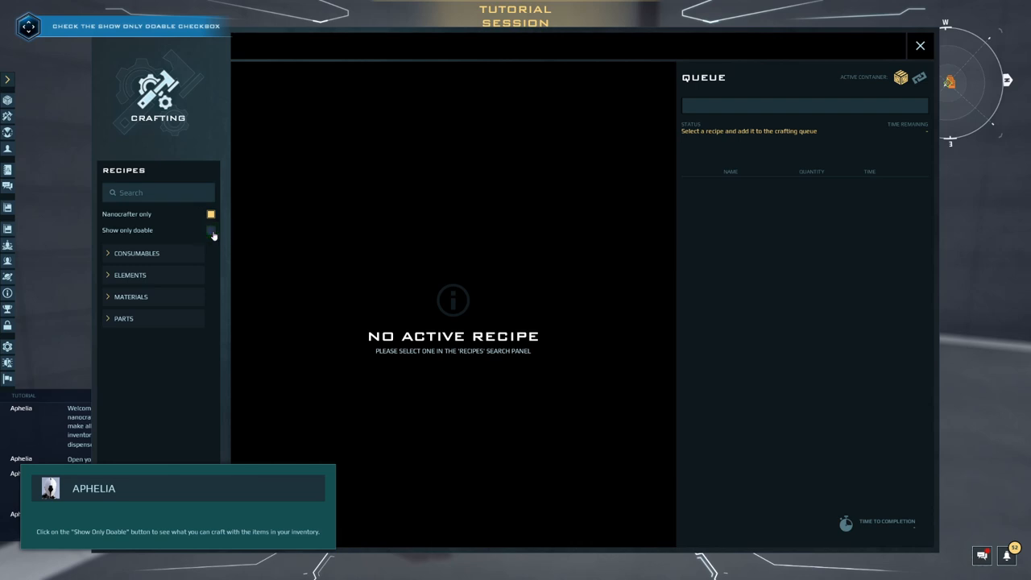
left_click(211, 231)
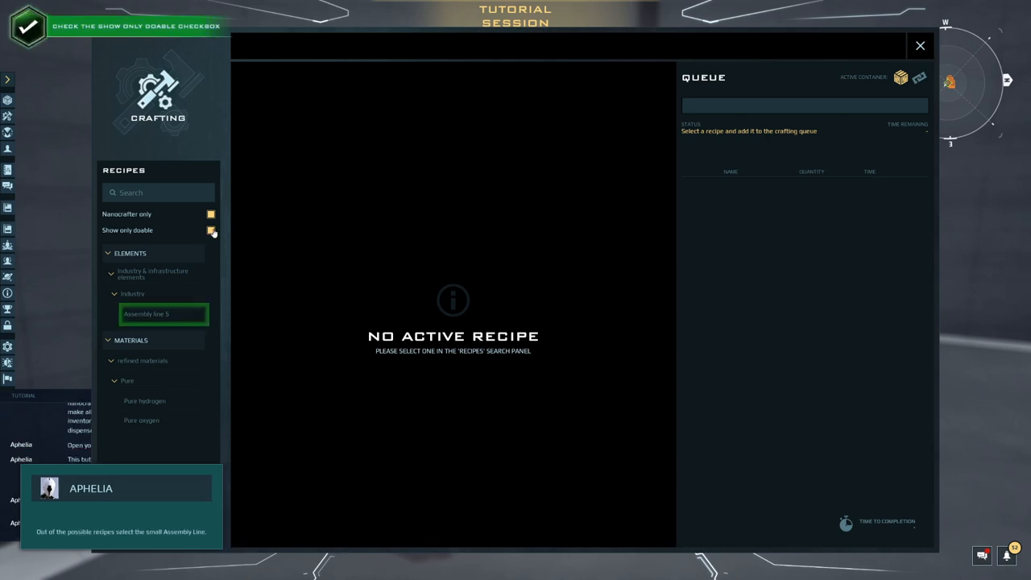
Add one Assembly line S to the crafting queue and close the crafting window
left_click(148, 314)
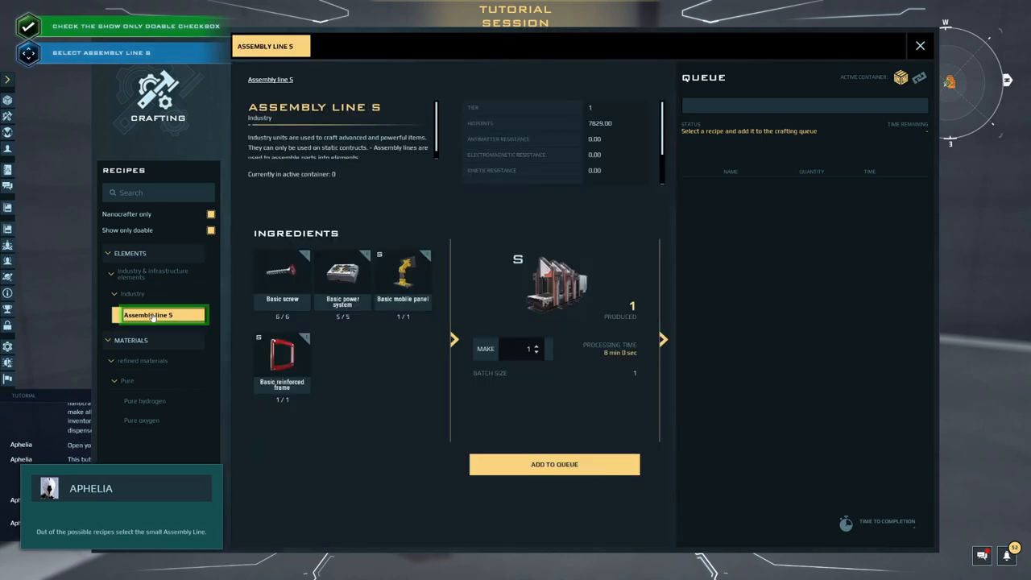
left_click(148, 314)
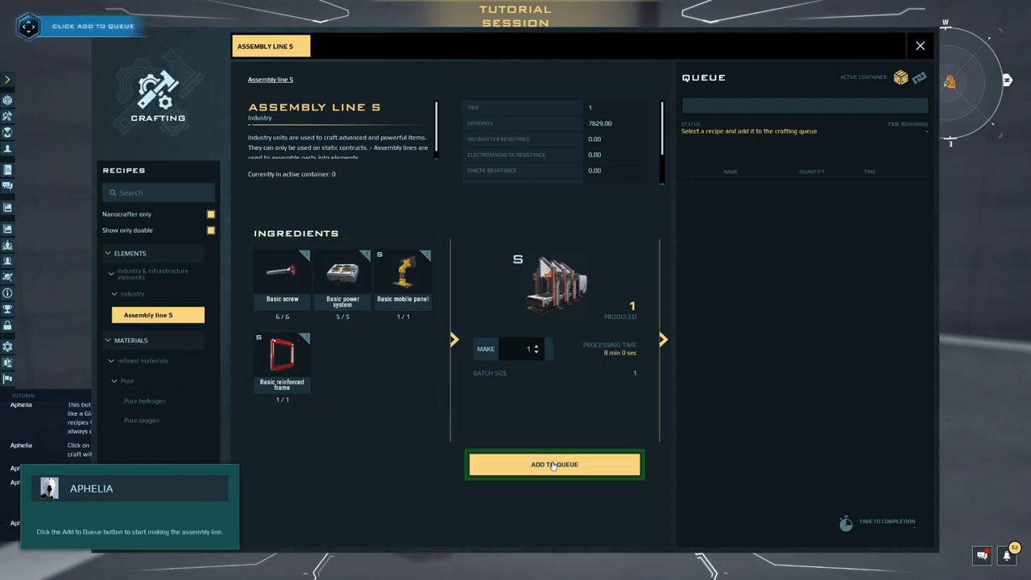
left_click(554, 464)
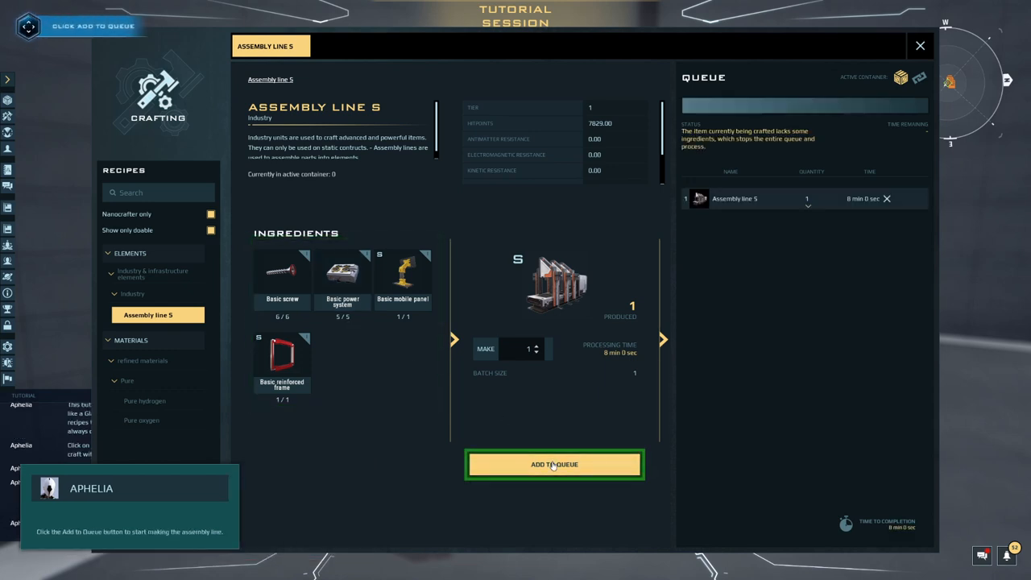
left_click(554, 464)
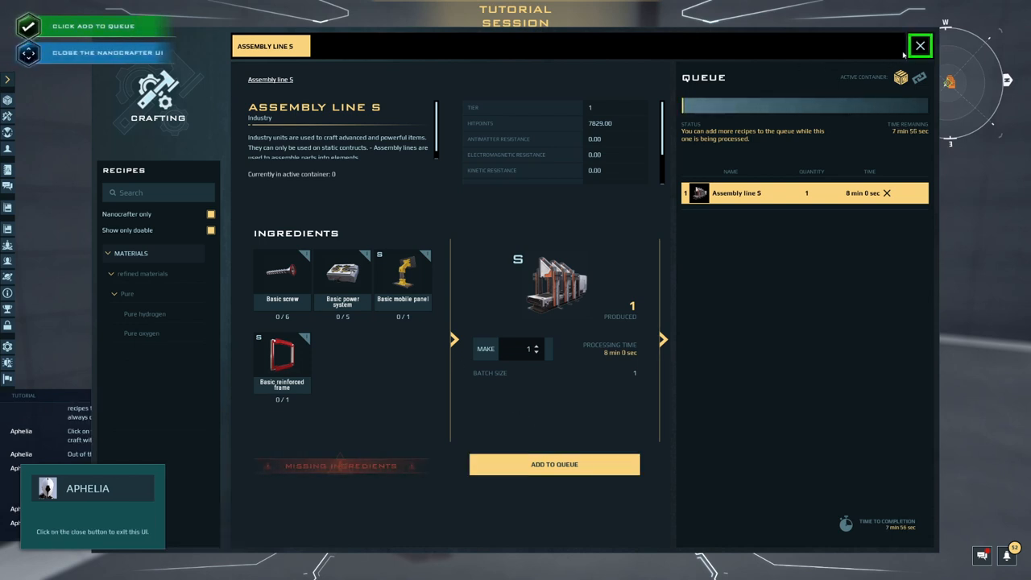
left_click(918, 45)
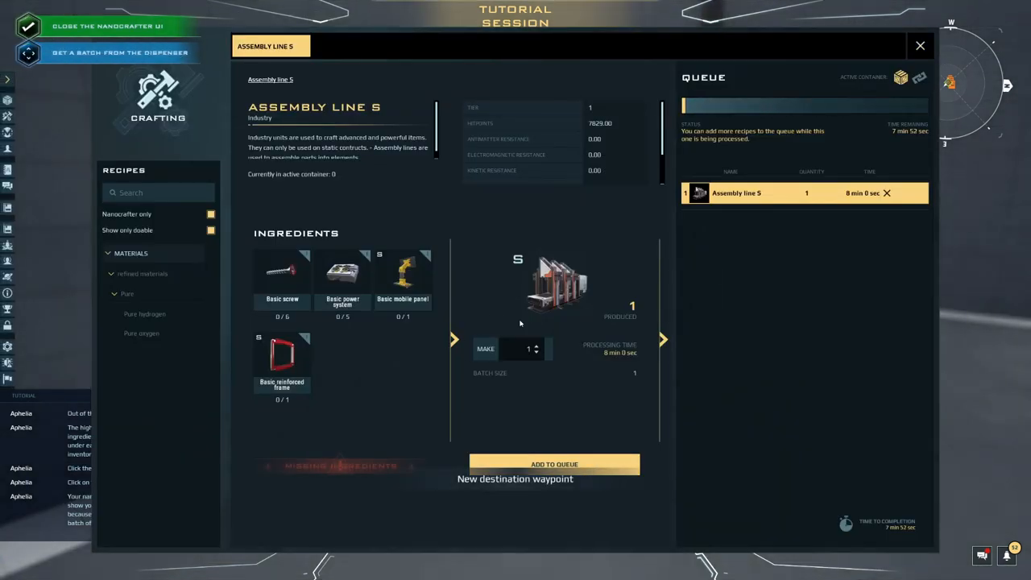
Close the crafting window before heading to the highlighted container
left_click(920, 45)
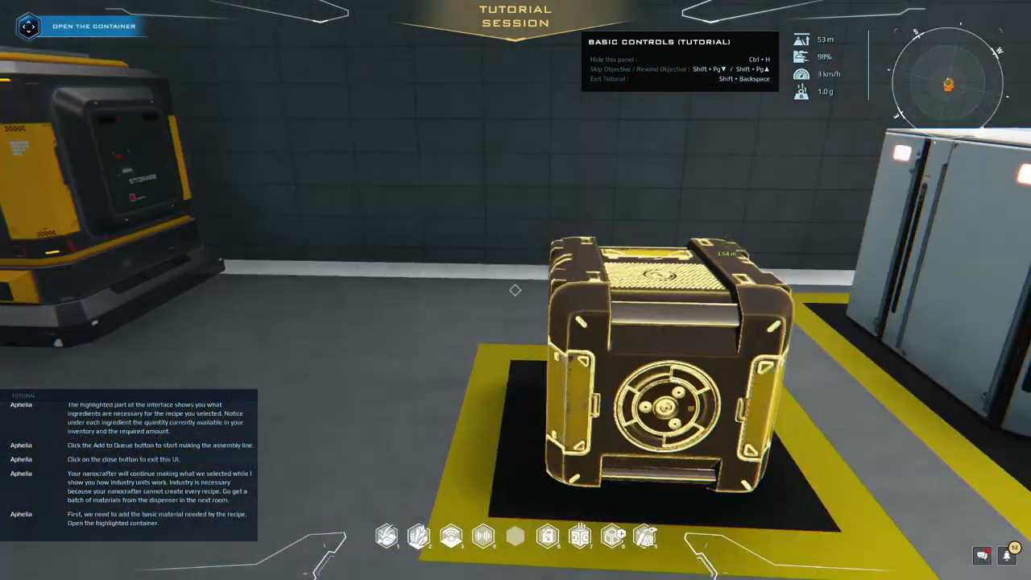
Move all the Chromite from the nanopack into the Container Unit and close it
left_click(657, 379)
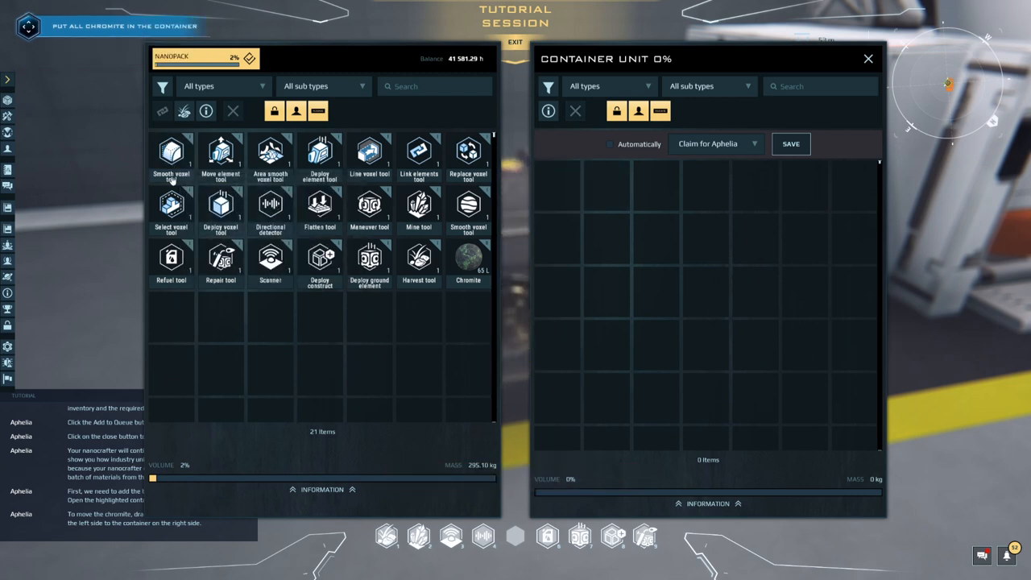
left_click_drag(467, 257, 561, 232)
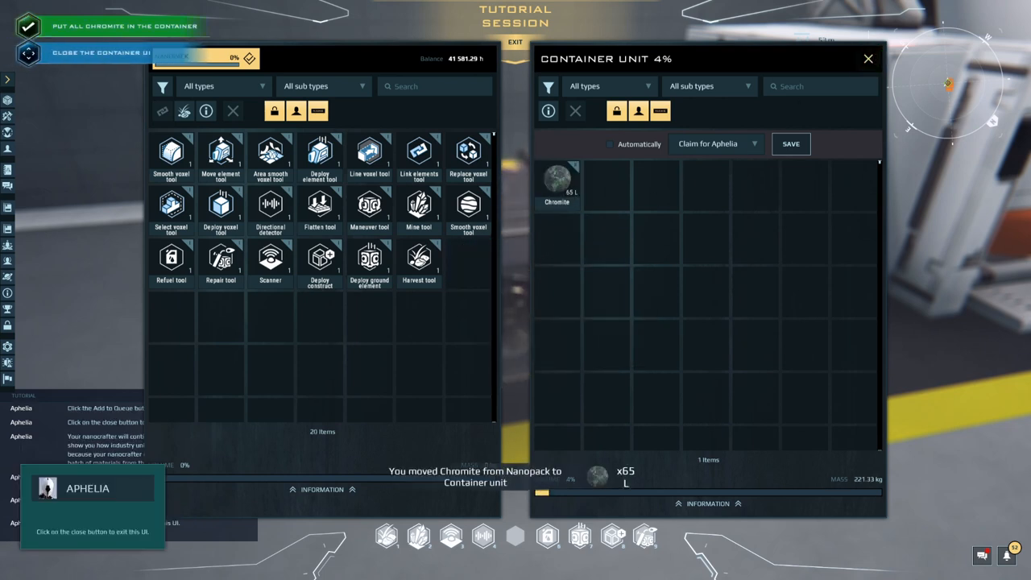
left_click(867, 58)
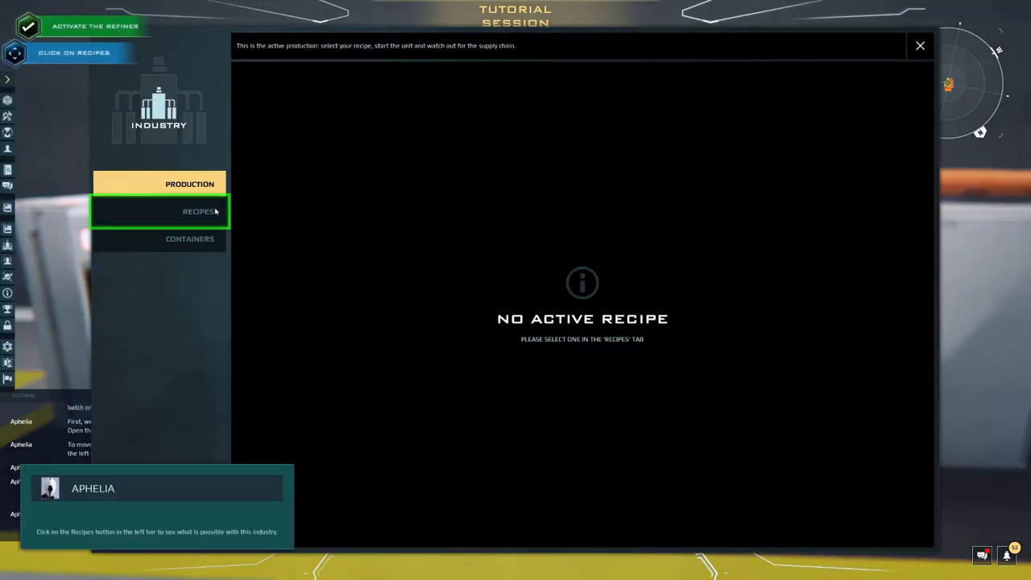
Filter the refiner to doable recipes and select Pure Chromium under Uncommon Pure Material
left_click(196, 211)
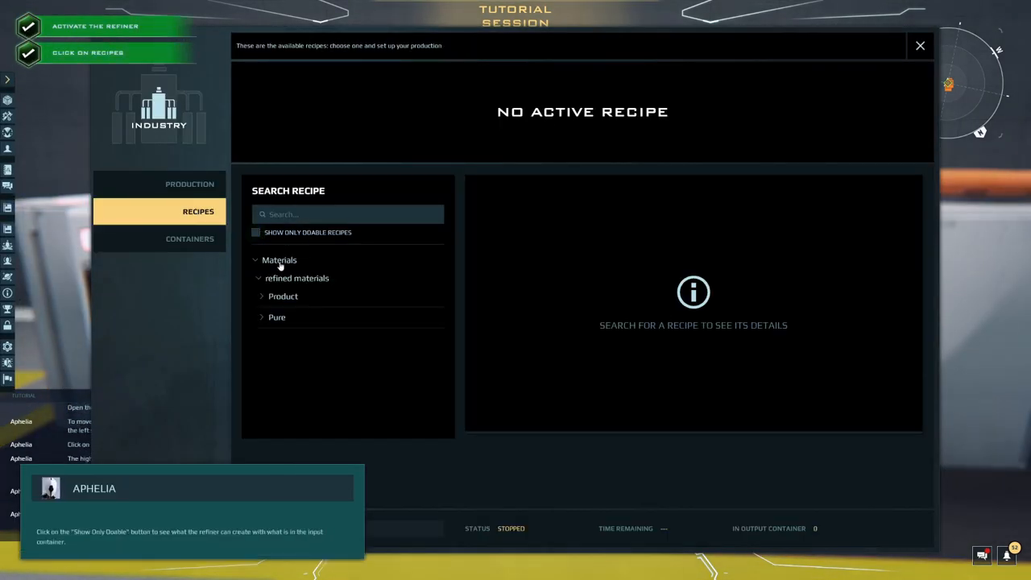
left_click(255, 232)
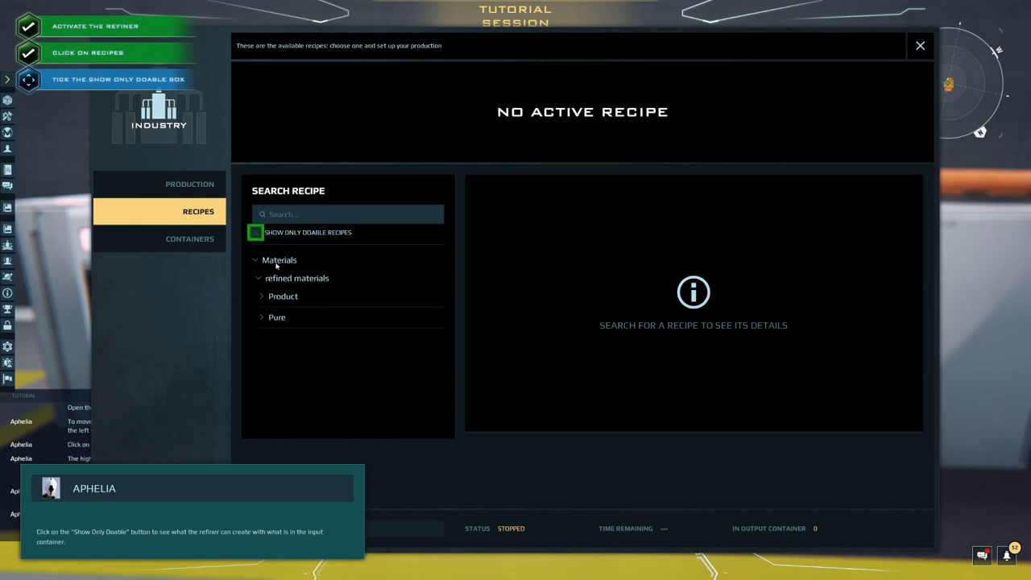
left_click(254, 232)
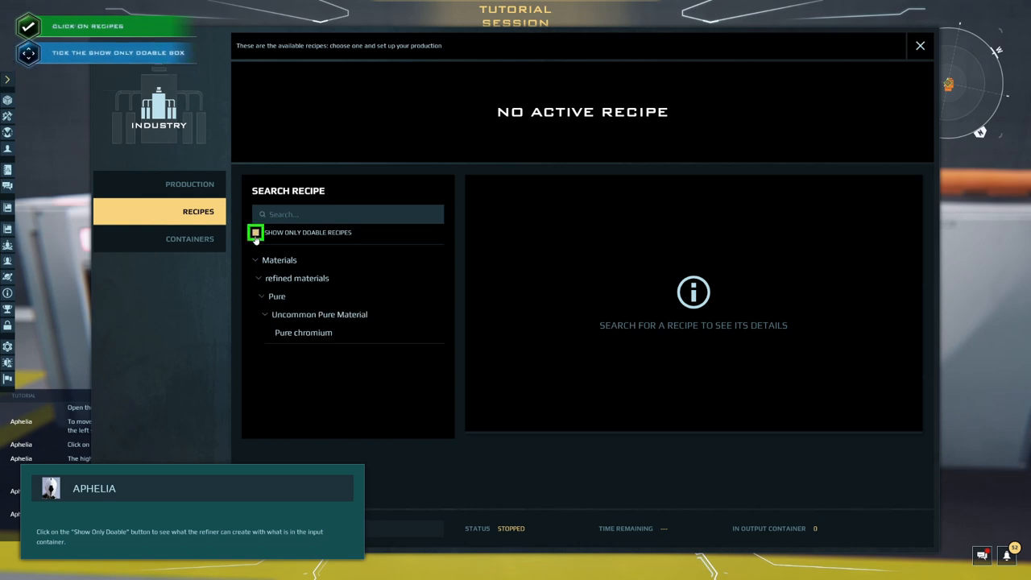
left_click(255, 232)
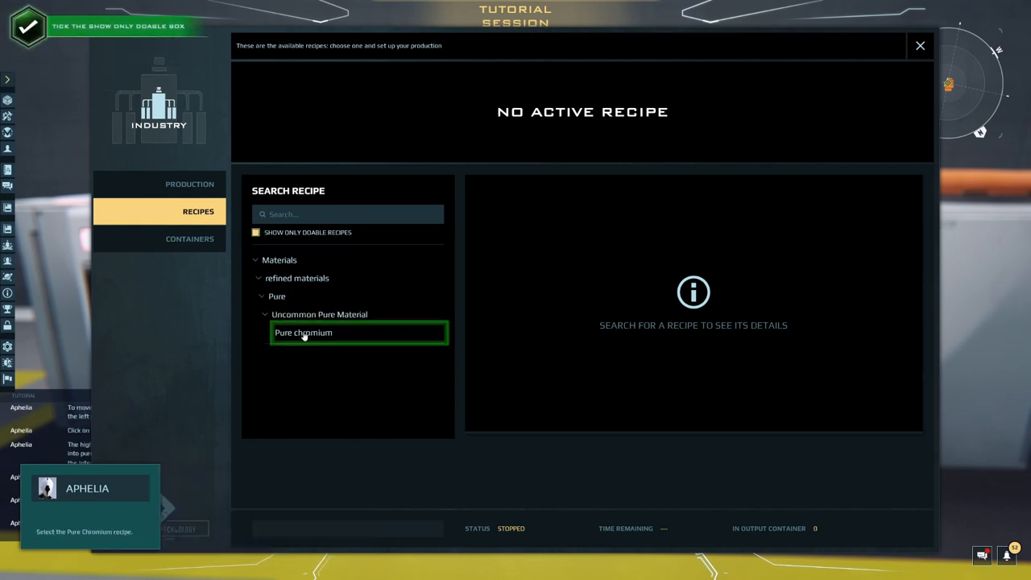
left_click(303, 332)
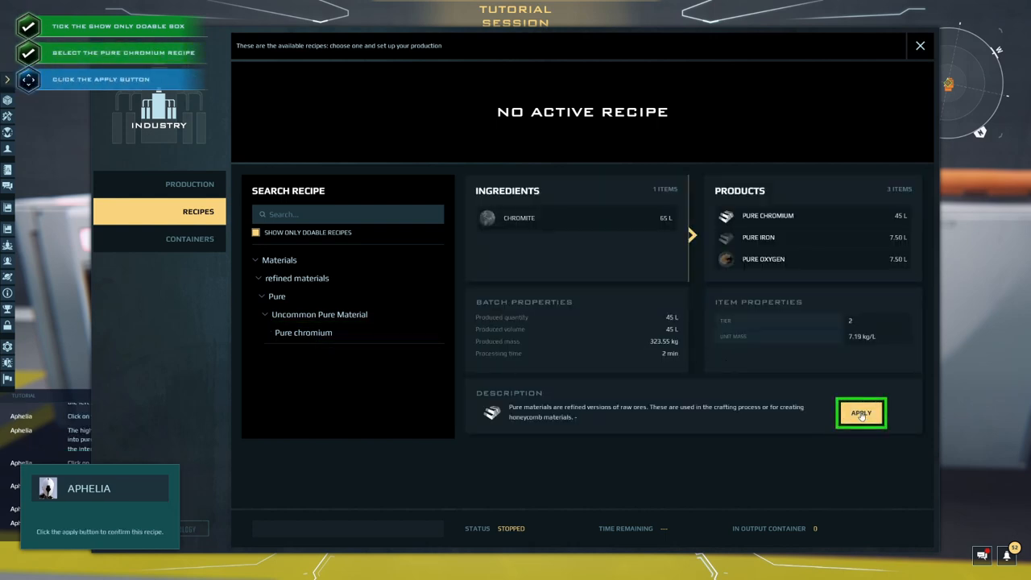
Apply Pure Chromium to the refiner, start production, then set it to Finish & Stop
left_click(860, 412)
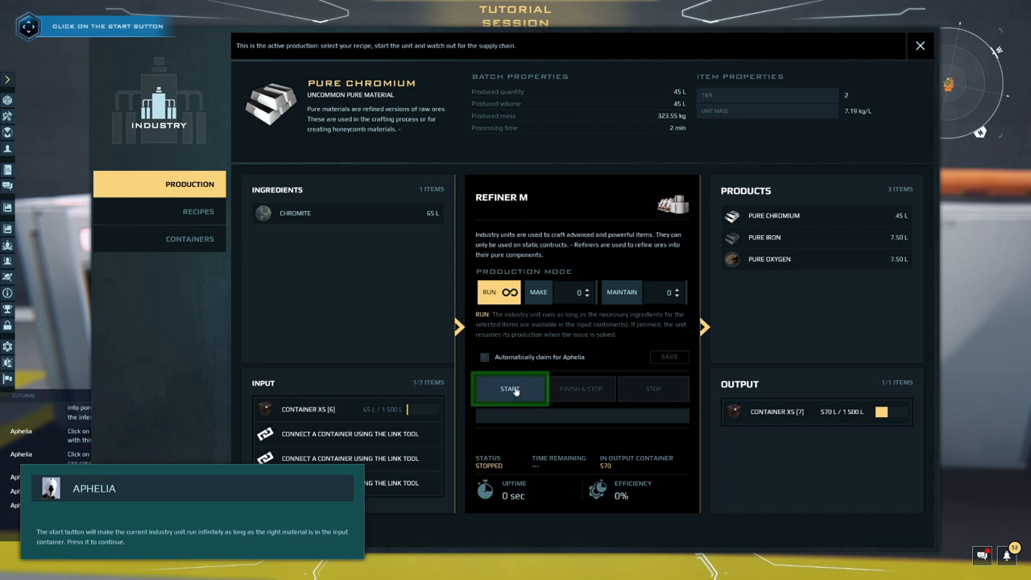
left_click(509, 389)
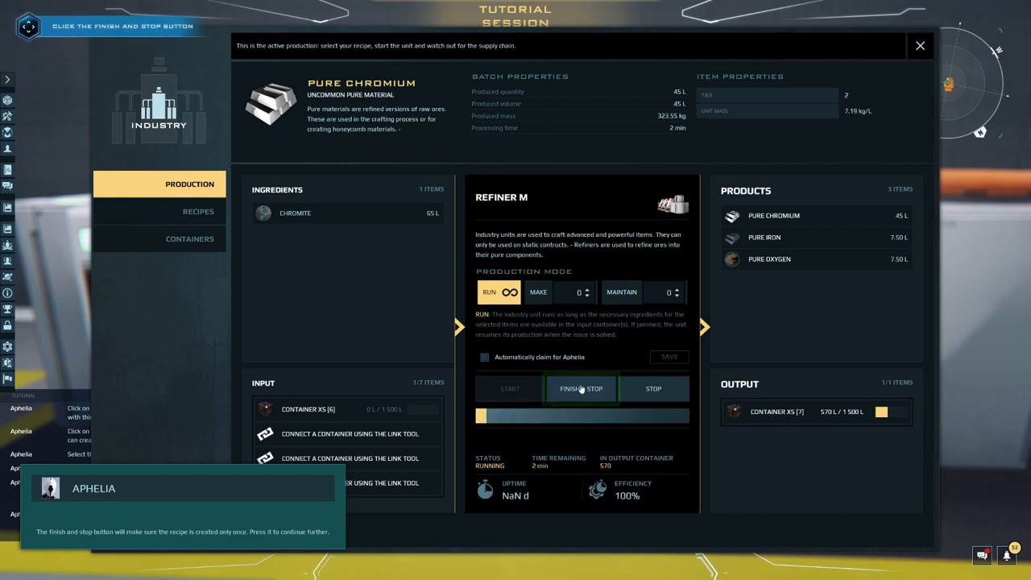
left_click(580, 388)
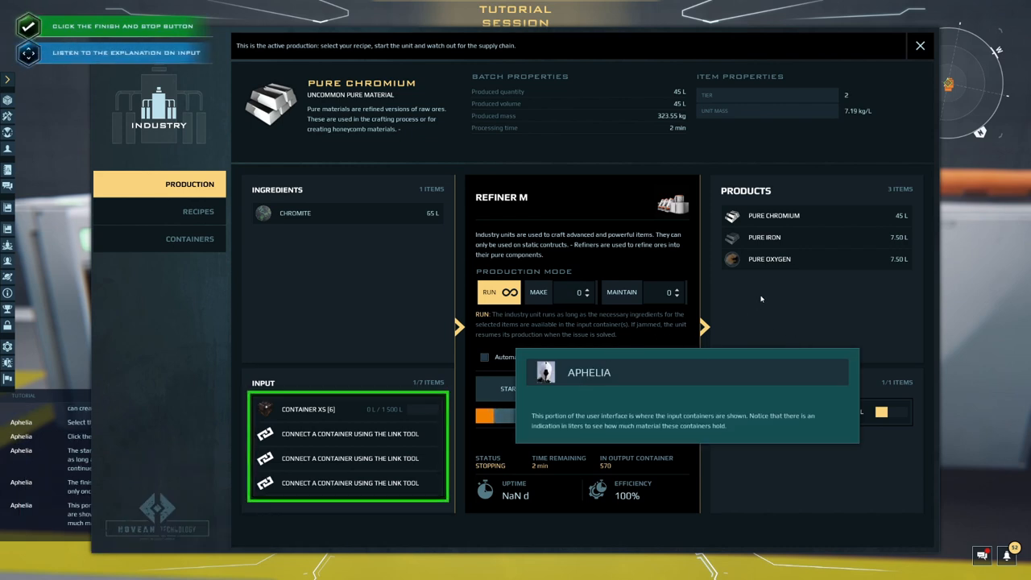
mouse_move(735, 301)
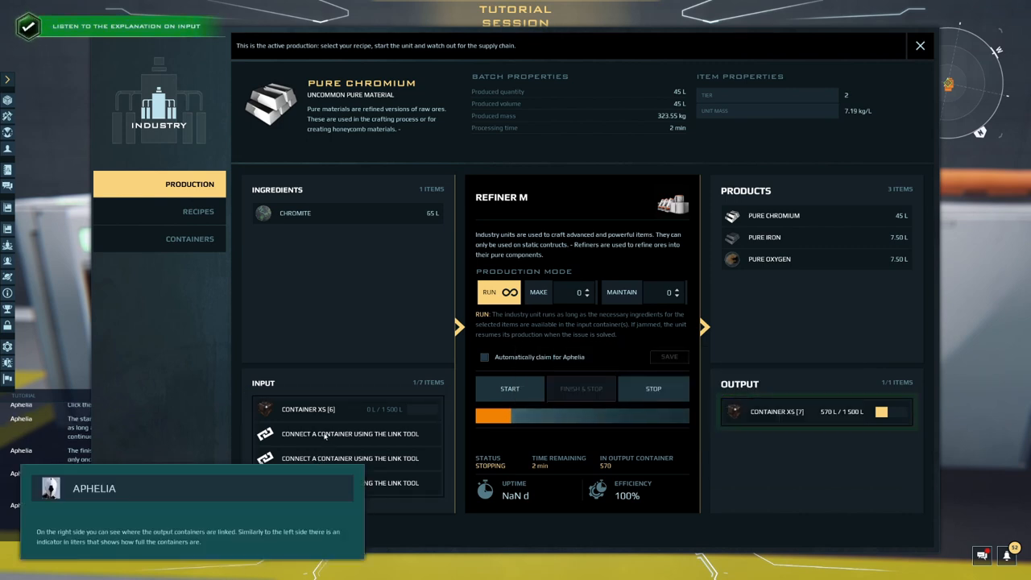
left_click(815, 413)
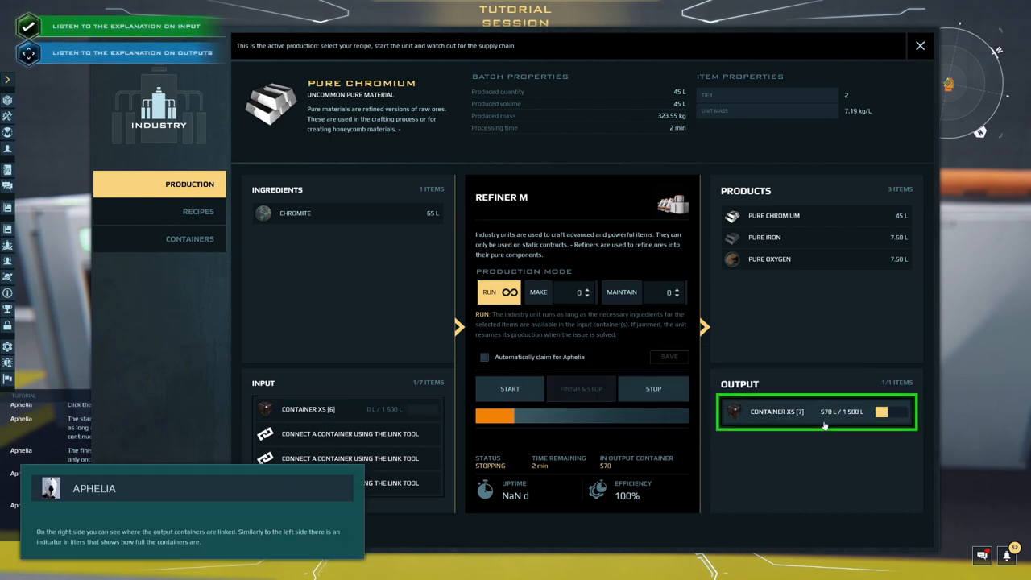
mouse_move(803, 419)
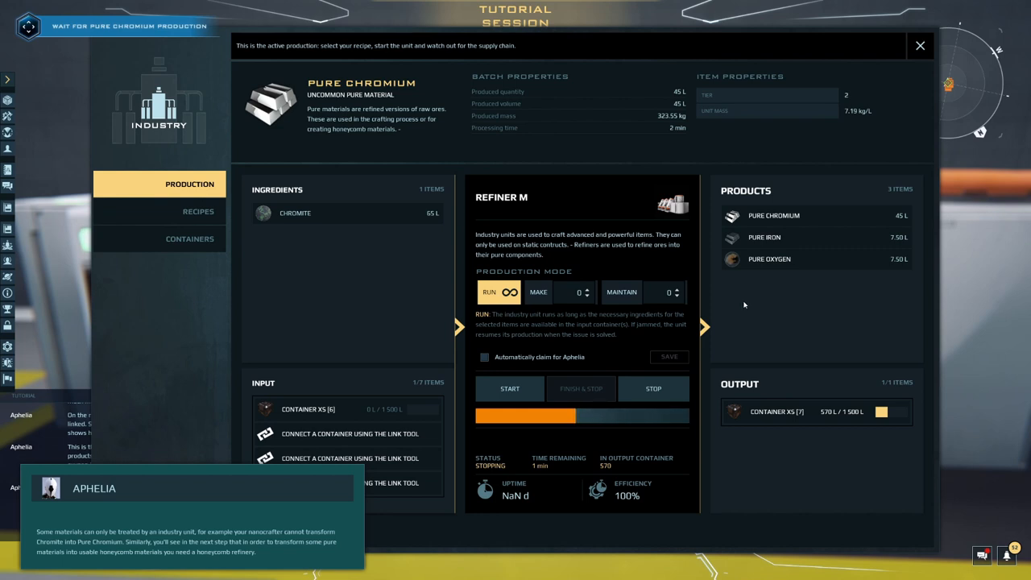
mouse_move(754, 283)
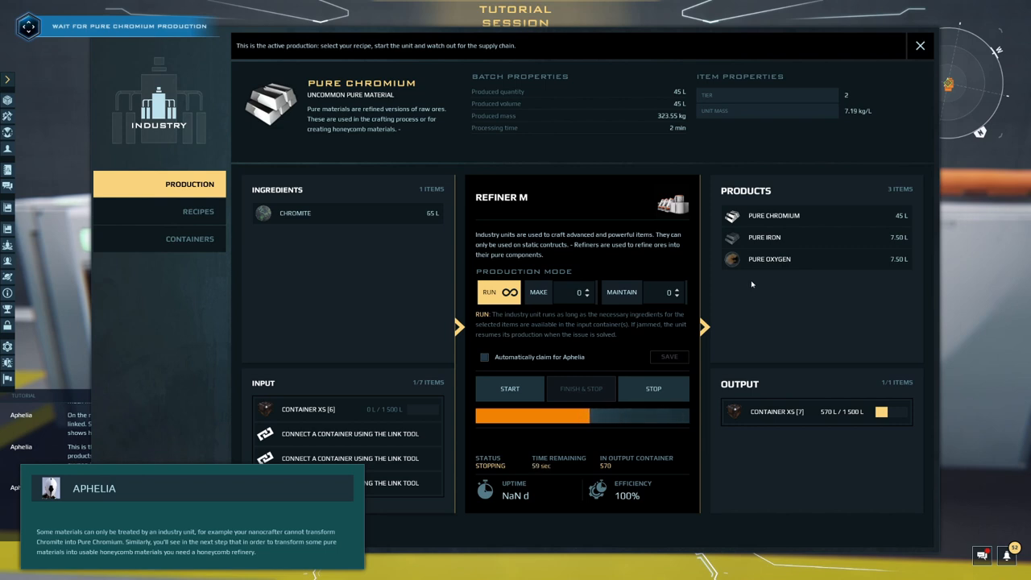
mouse_move(736, 283)
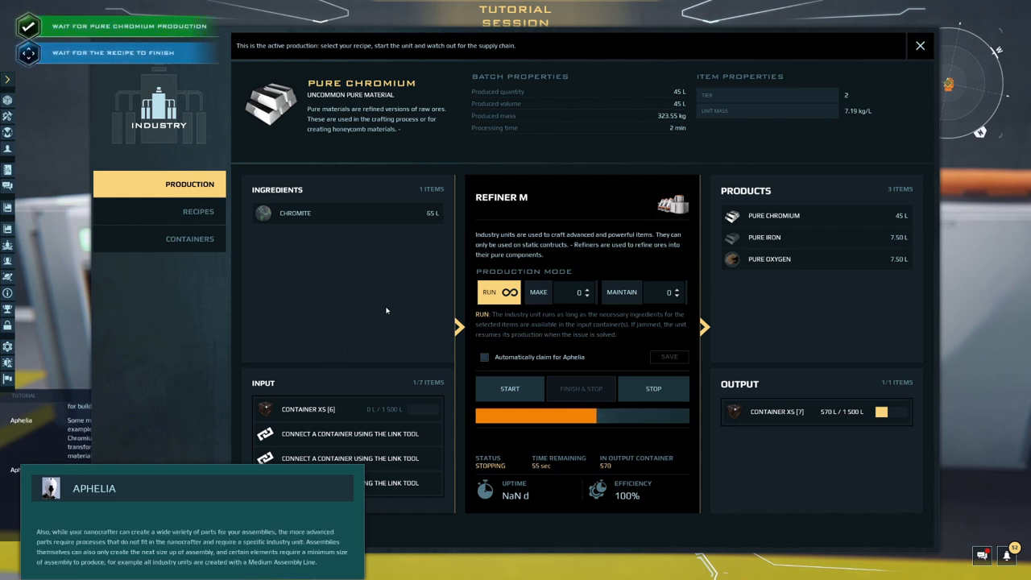
mouse_move(367, 293)
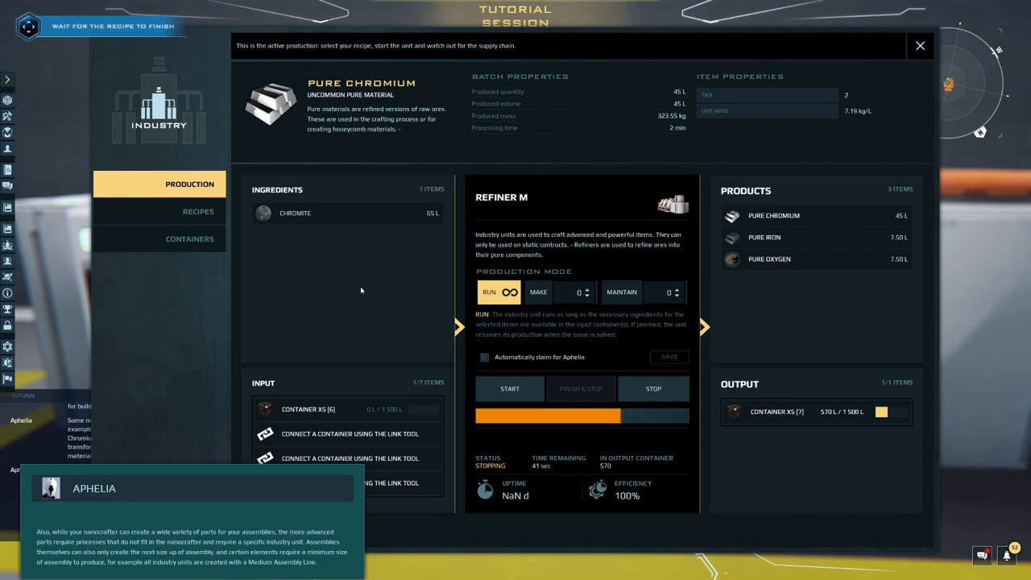
mouse_move(341, 293)
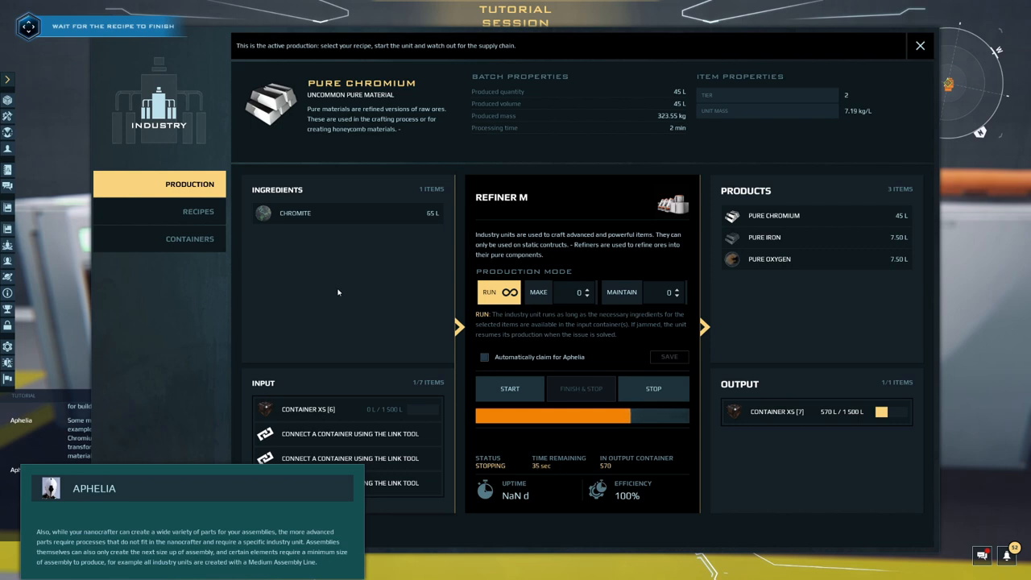
mouse_move(325, 290)
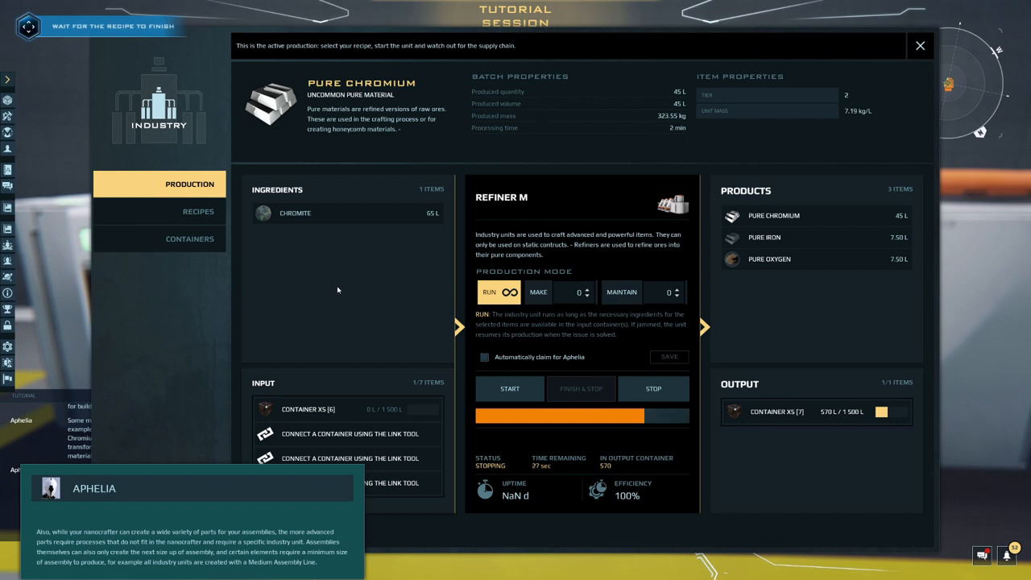
mouse_move(335, 291)
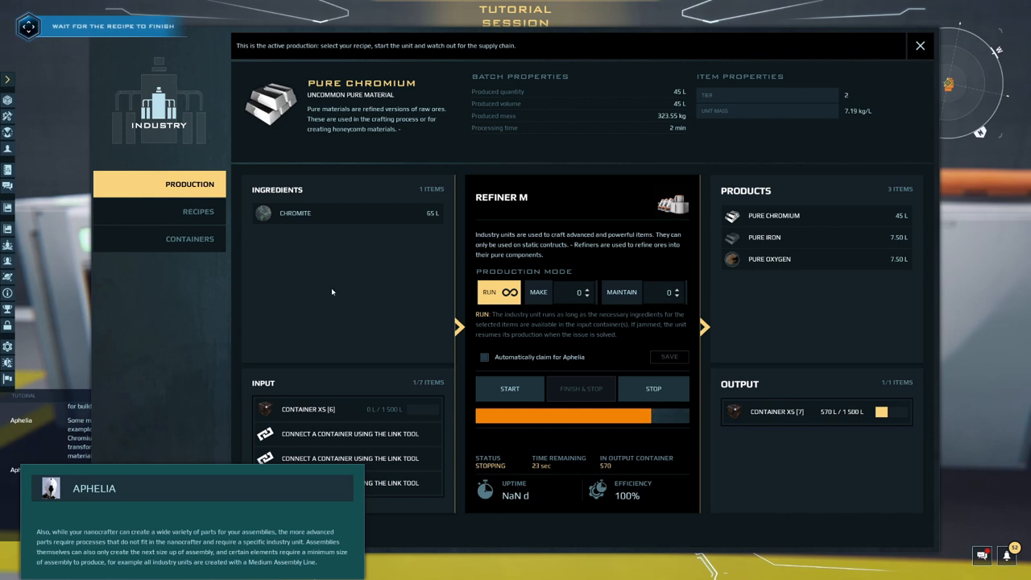
mouse_move(345, 334)
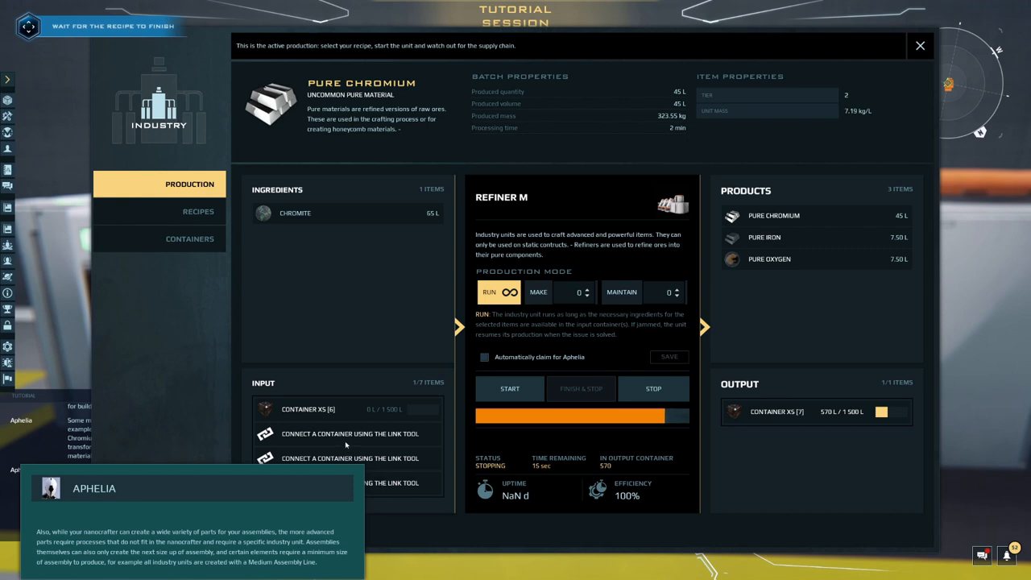
mouse_move(818, 406)
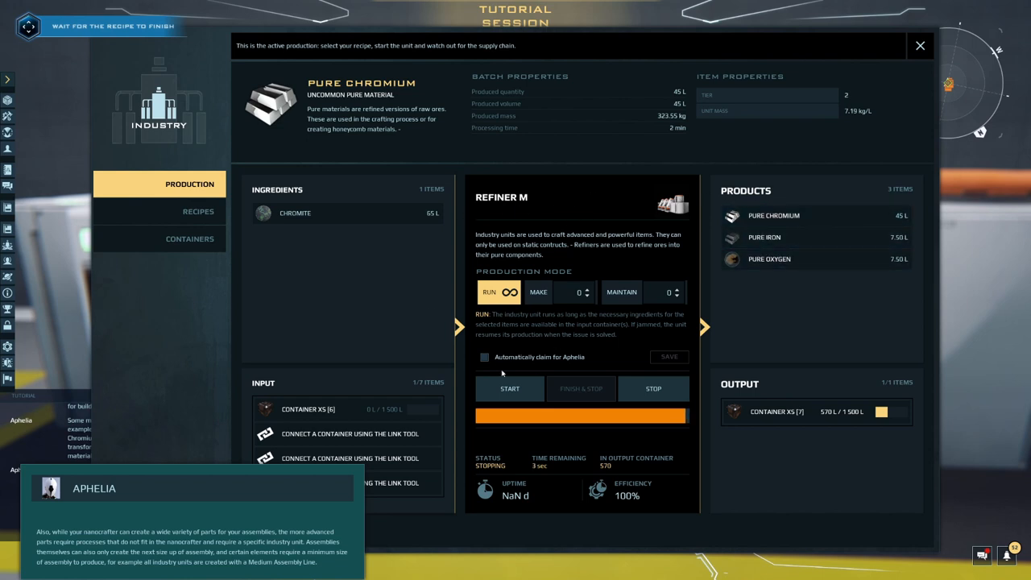
mouse_move(444, 264)
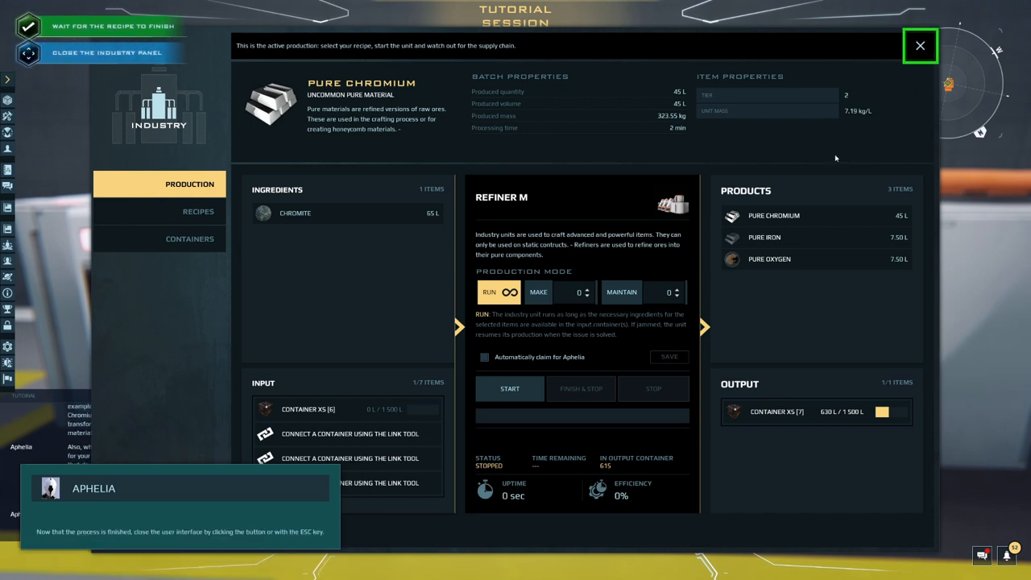
mouse_move(921, 45)
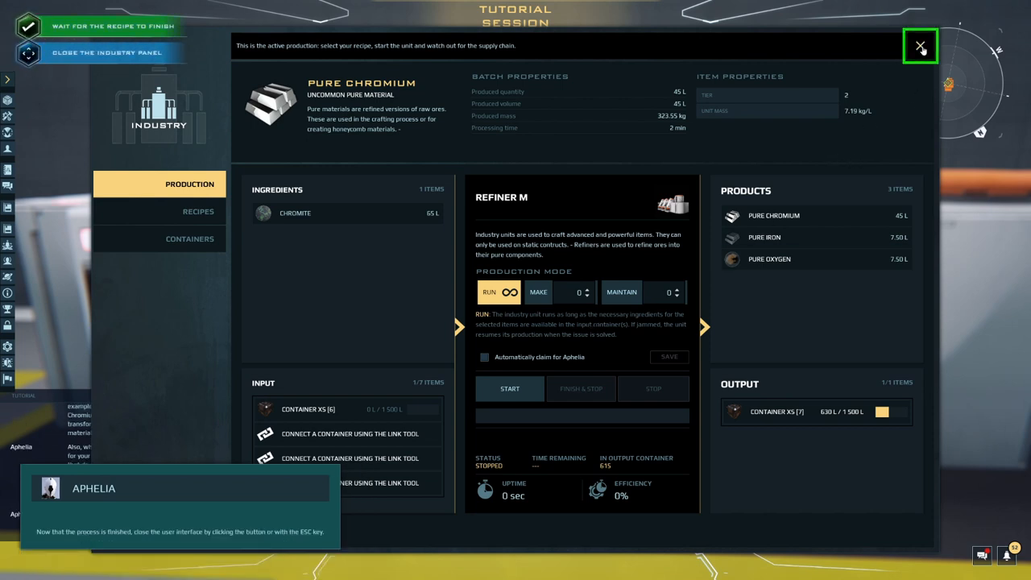
In the honeycomb refinery's Recipes tab, expand Materials down to Honeycomb materials
left_click(921, 46)
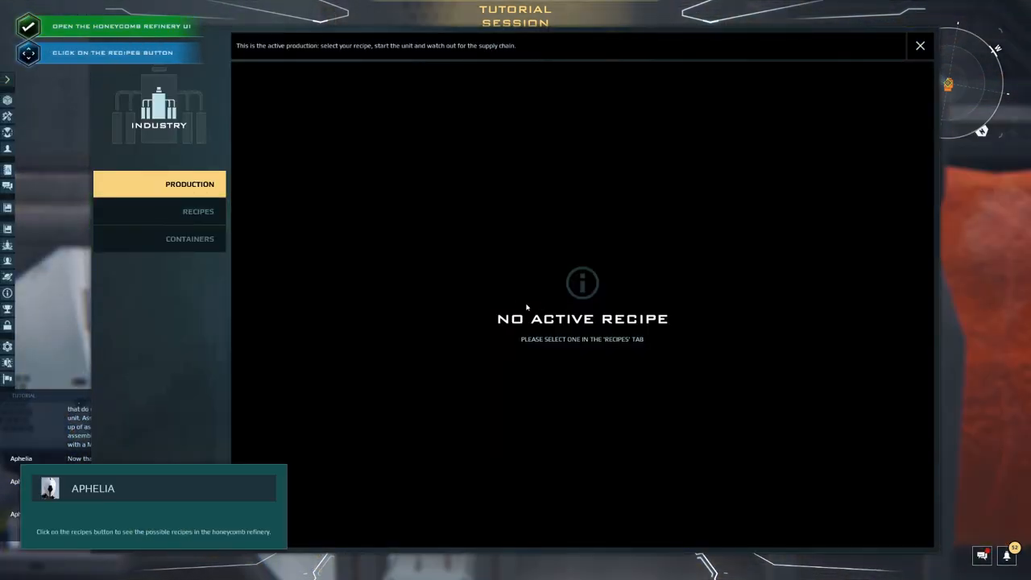
left_click(199, 211)
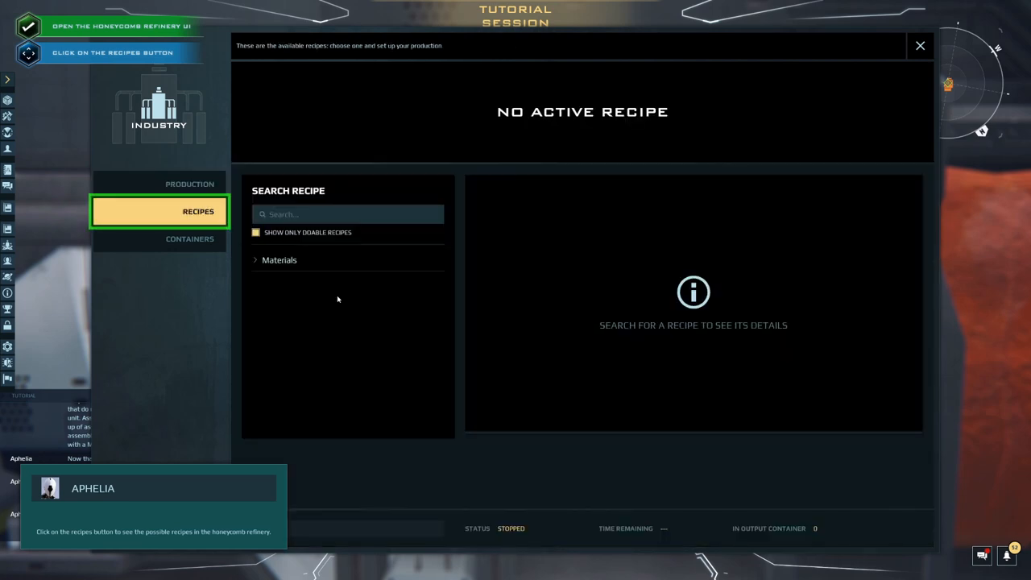
left_click(198, 211)
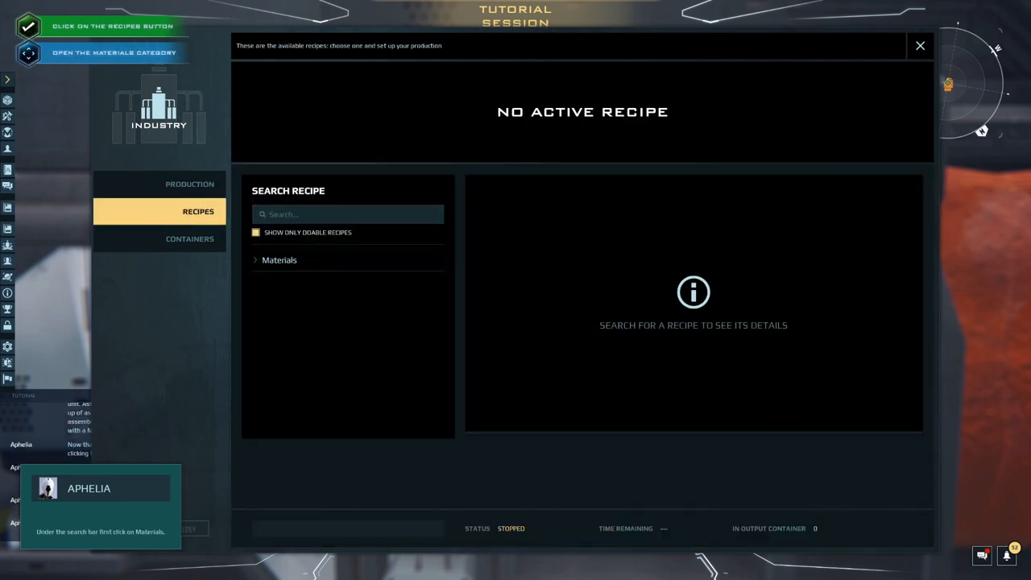
left_click(279, 259)
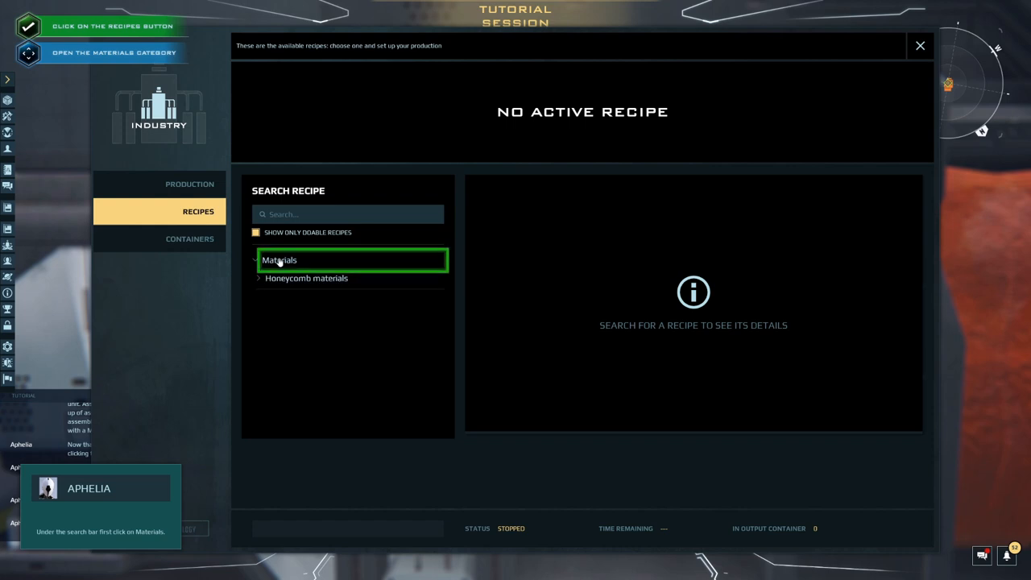
left_click(281, 259)
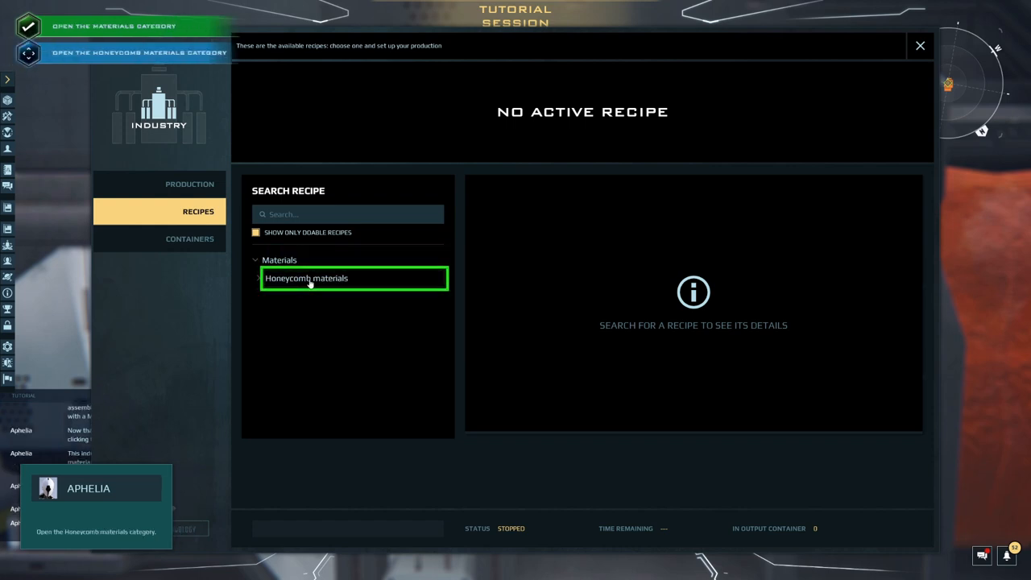
left_click(306, 277)
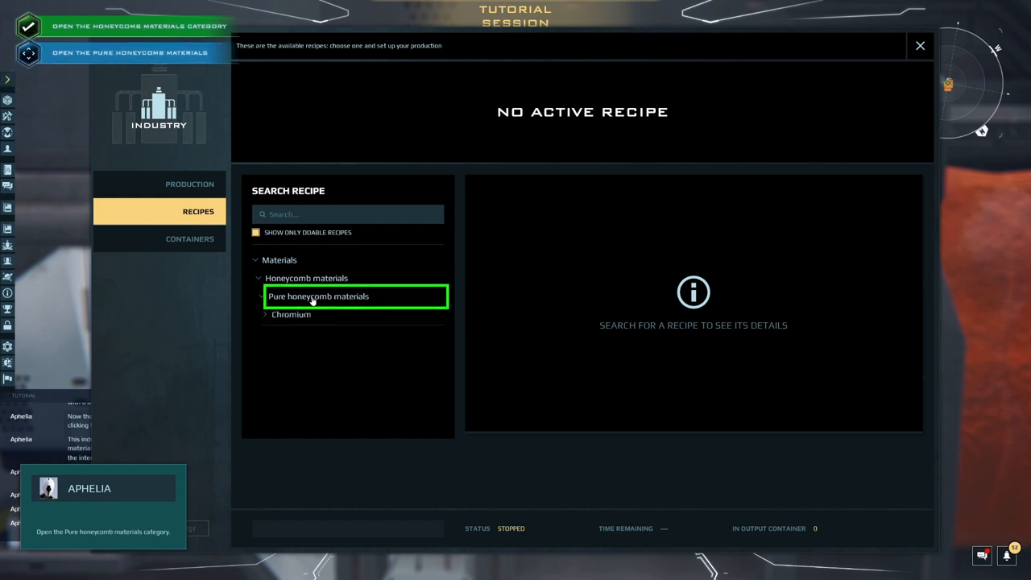
Under Pure honeycomb materials > Chromium, select Black pattern chromium to show its details
left_click(319, 297)
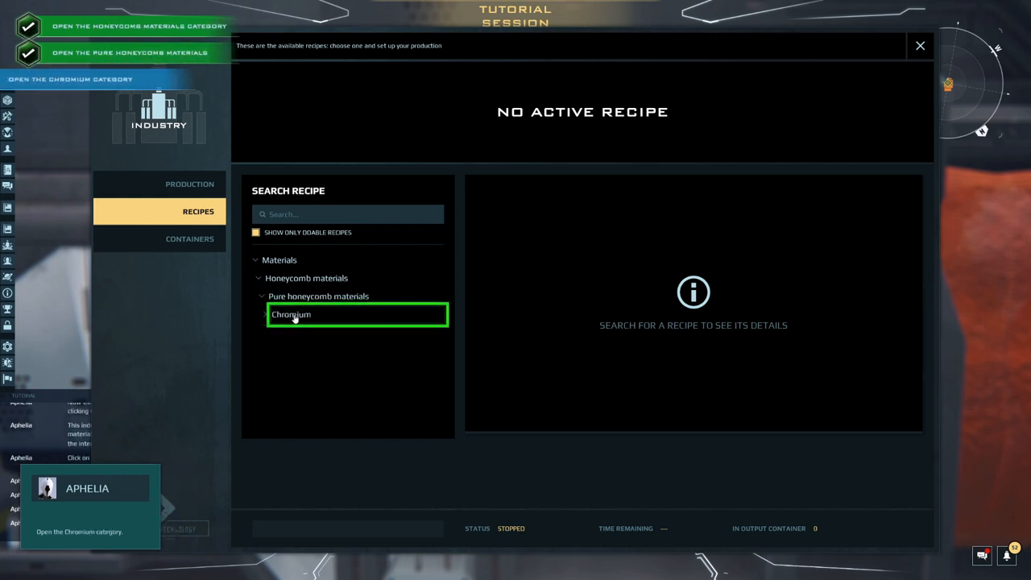
left_click(290, 314)
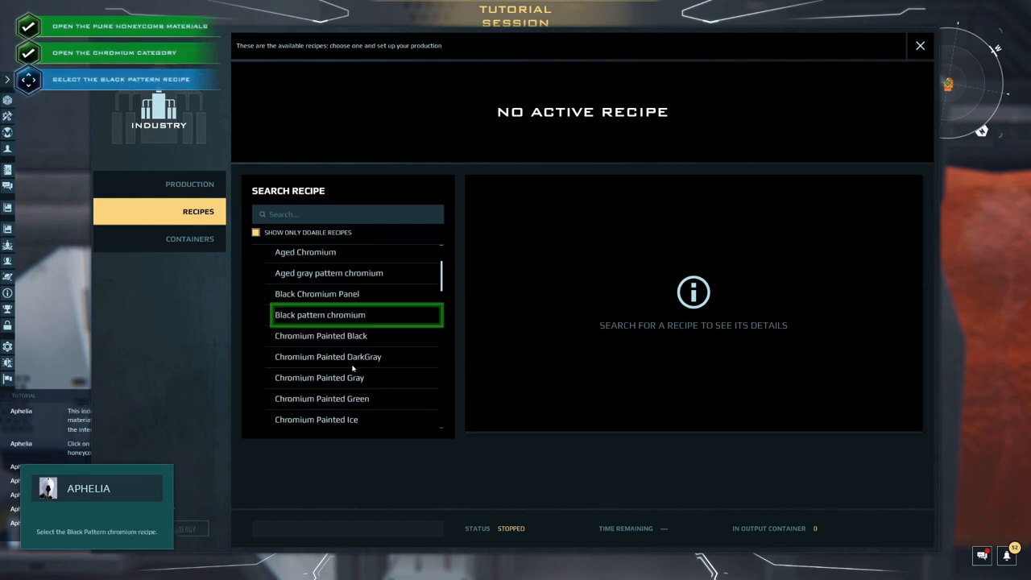
left_click(325, 314)
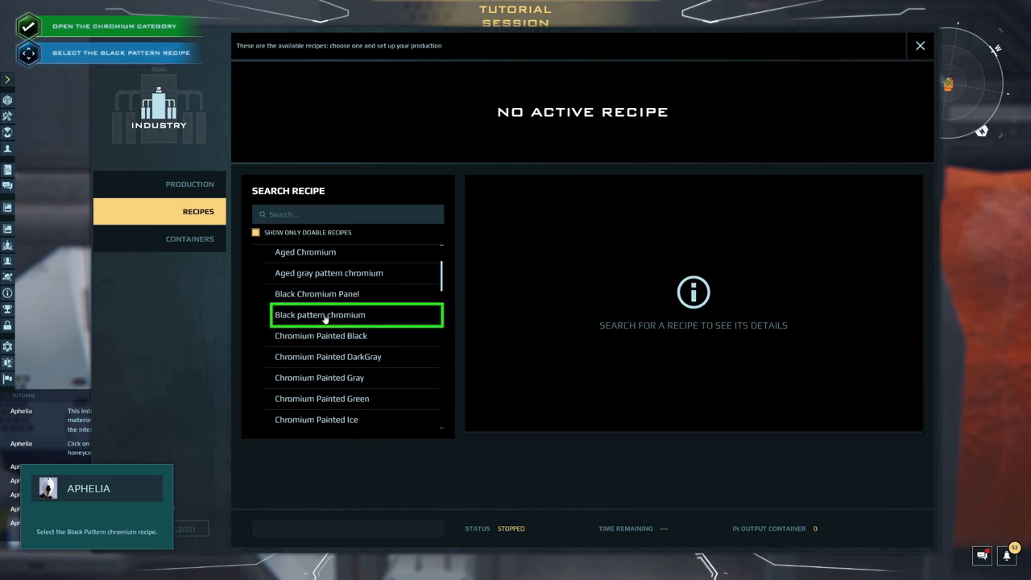
left_click(319, 315)
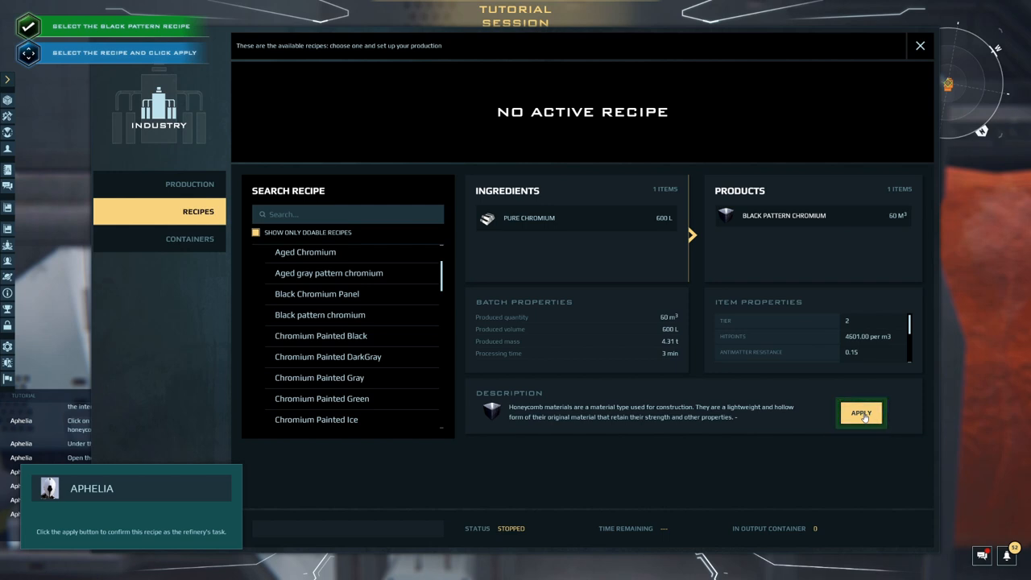
Apply Black pattern chromium to the Honeycomb Refinery M and start production
left_click(860, 412)
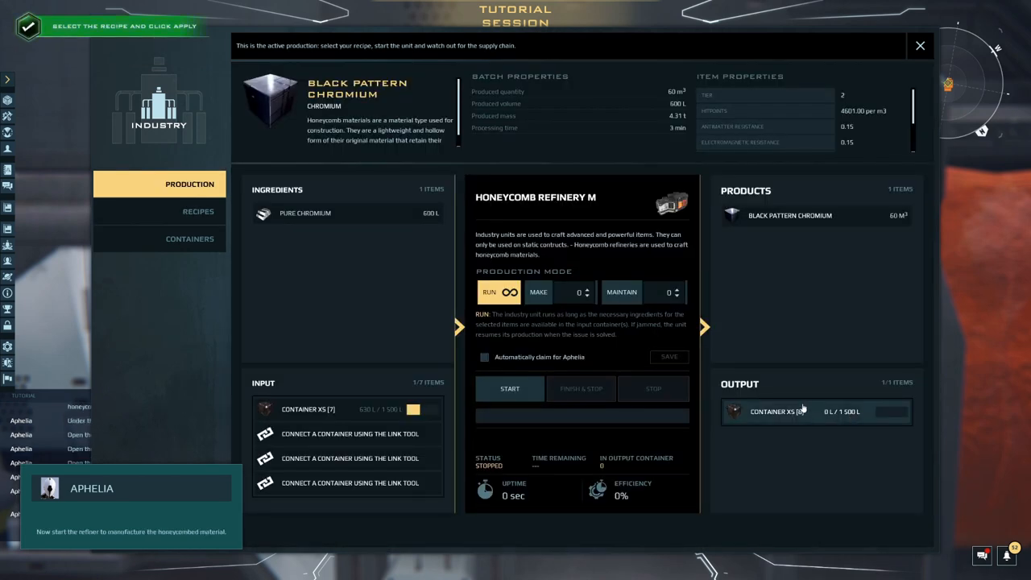
left_click(509, 388)
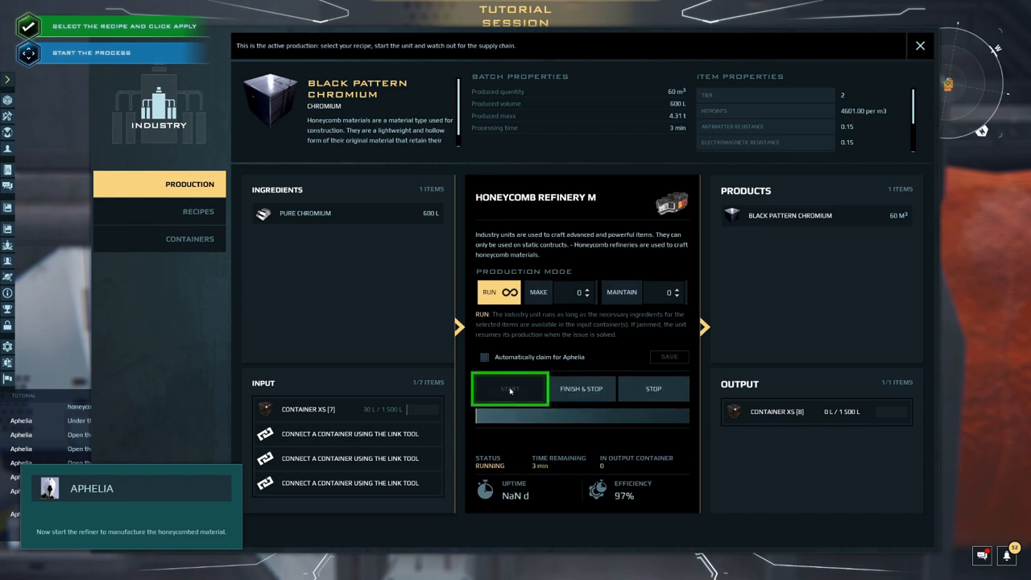
left_click(509, 388)
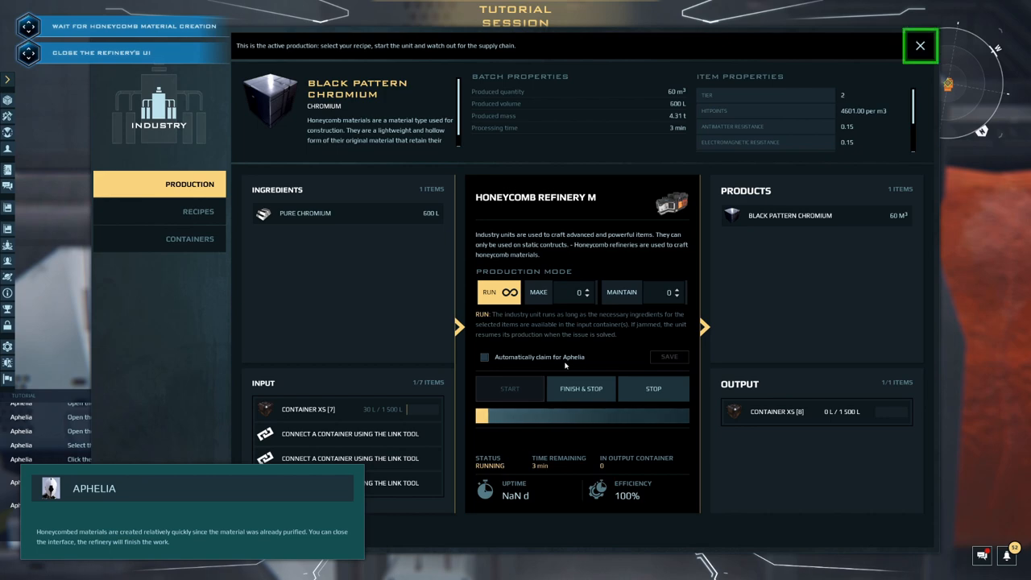
Let the Black pattern chromium batch run, reopening the refinery once to check its progress
left_click(920, 45)
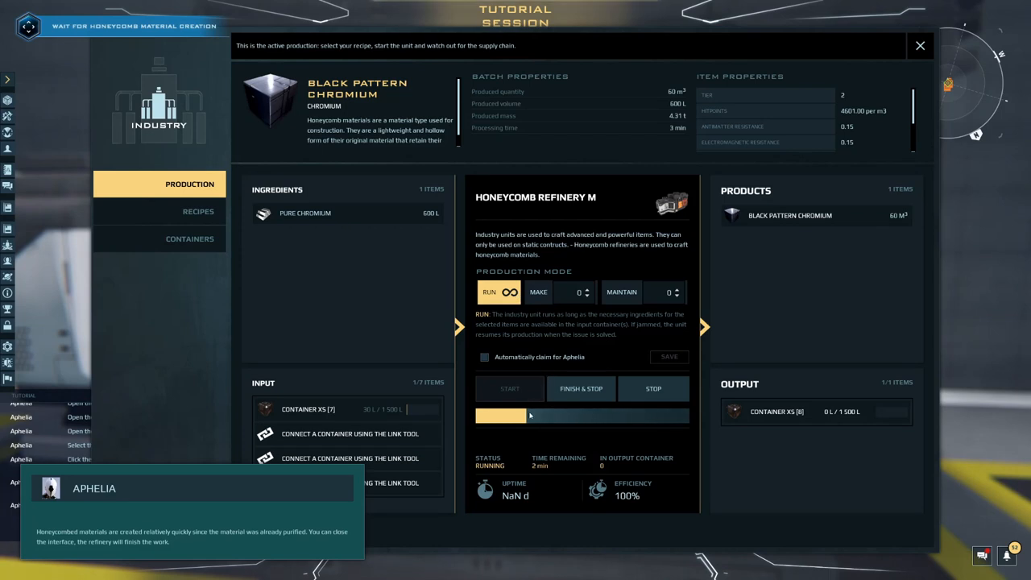
mouse_move(532, 415)
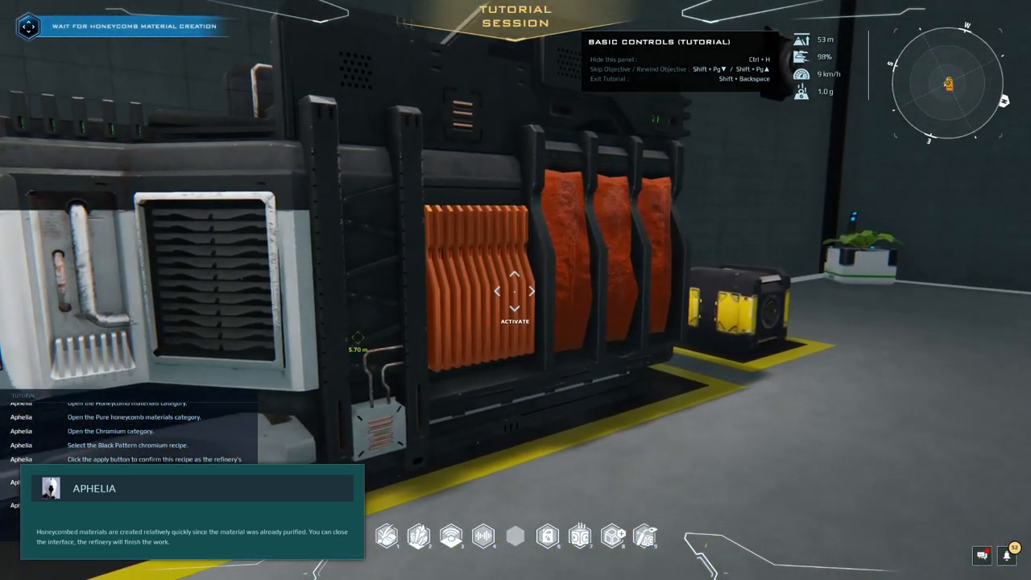
left_click(516, 290)
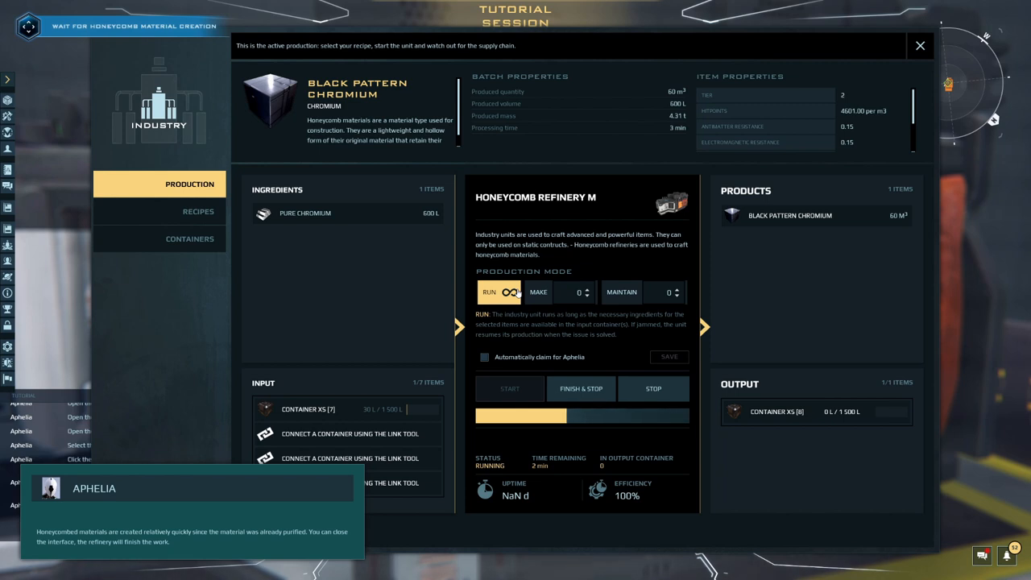
left_click(919, 45)
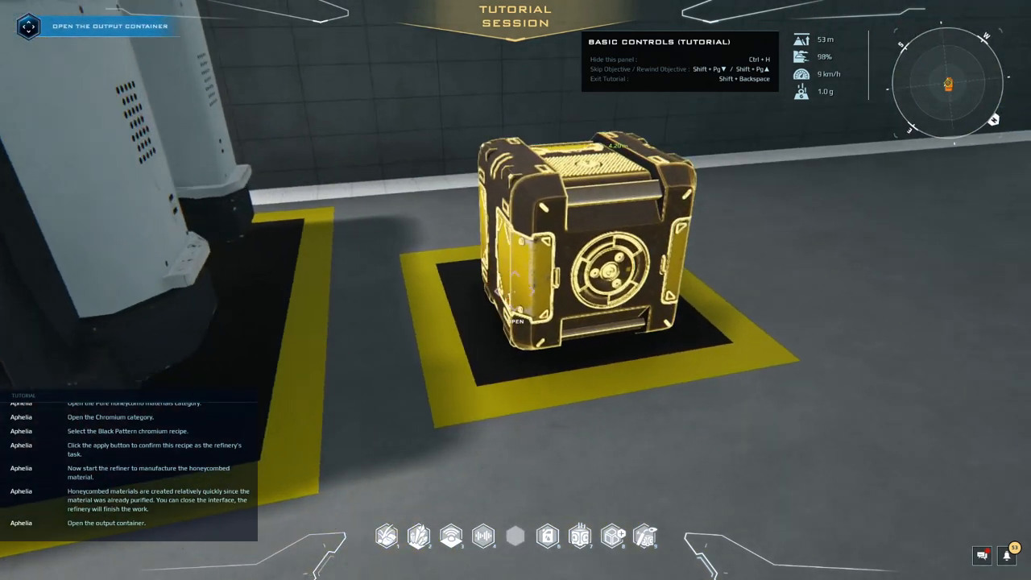
Drag the Black pattern chromium from the output container into the nanopack and close both windows
left_click(579, 250)
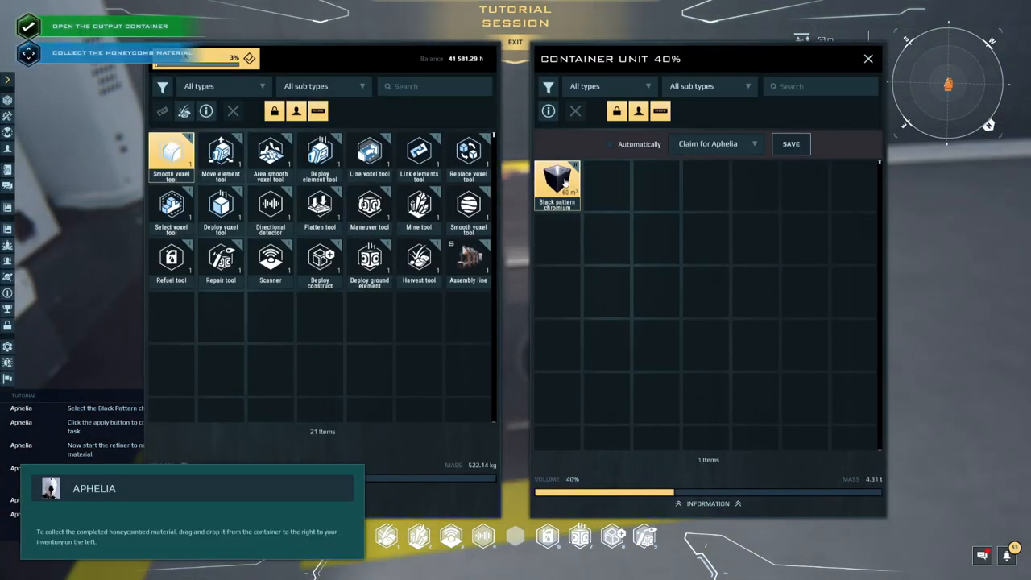
left_click_drag(555, 185, 225, 318)
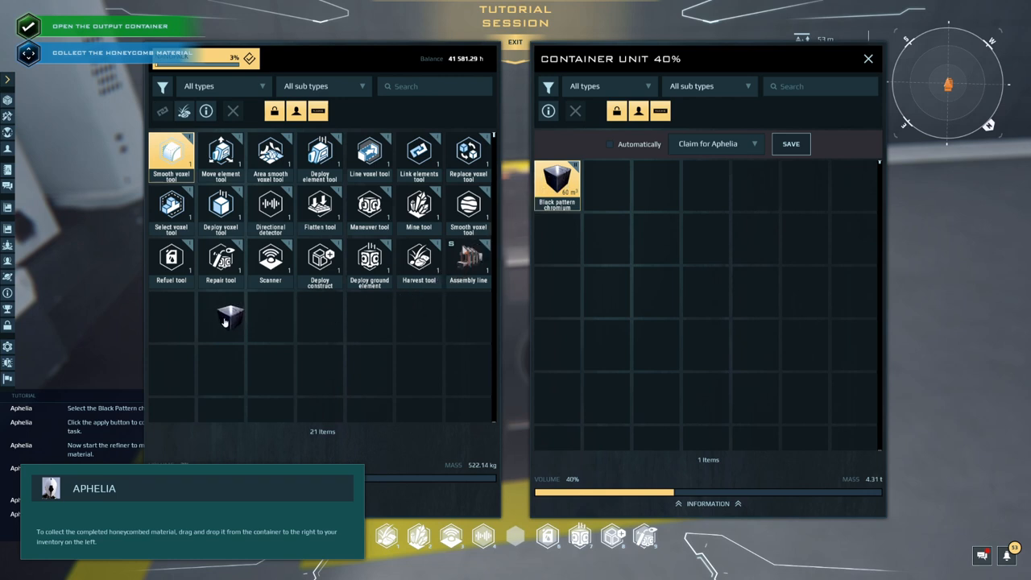
left_click_drag(557, 184, 170, 314)
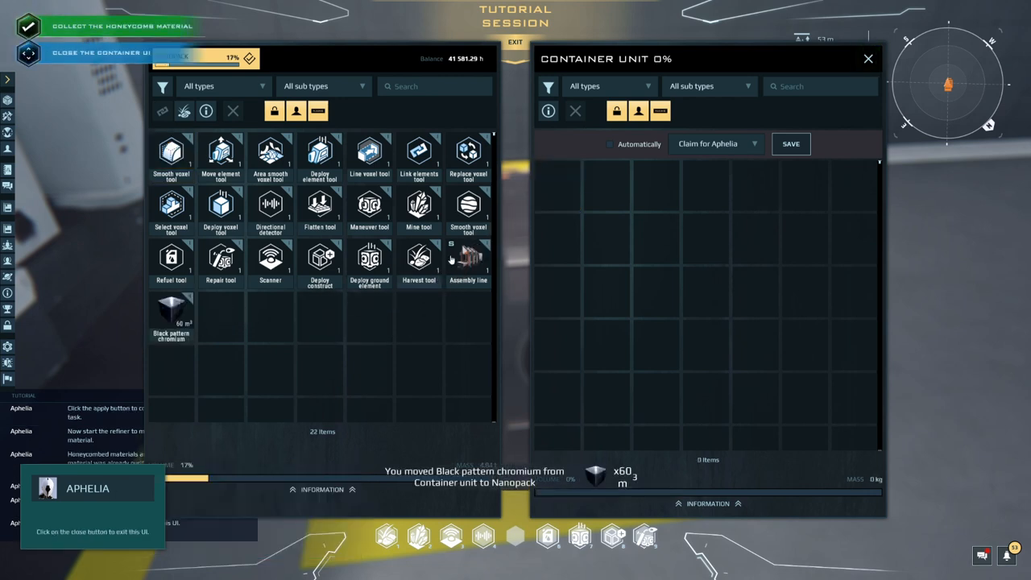
left_click(869, 58)
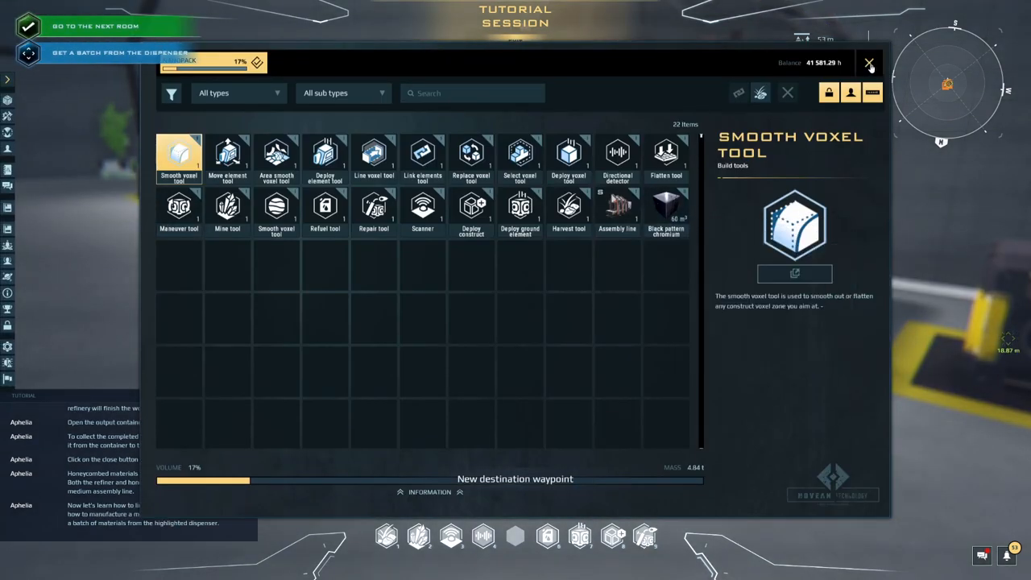
left_click(868, 65)
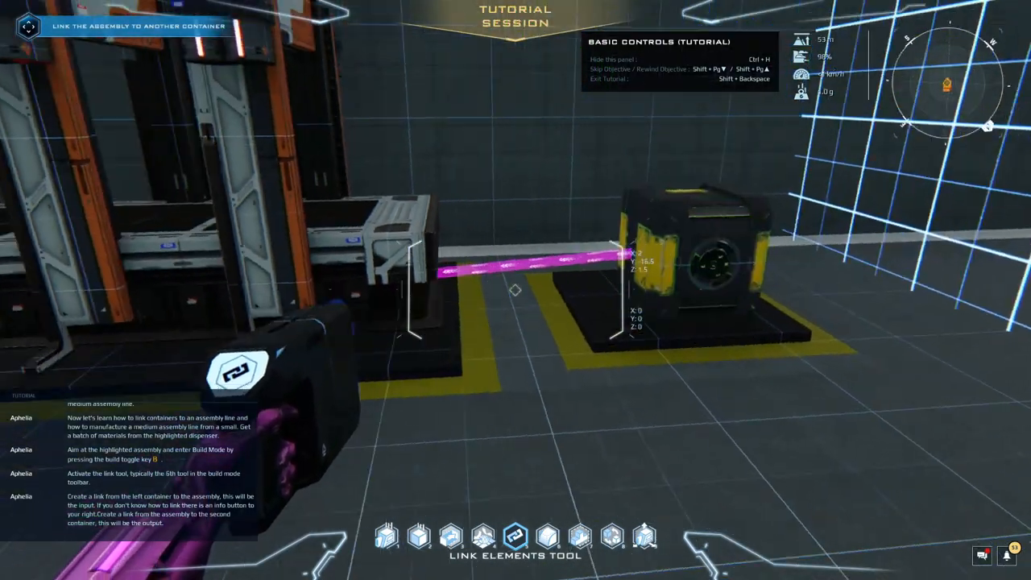
mouse_move(725, 290)
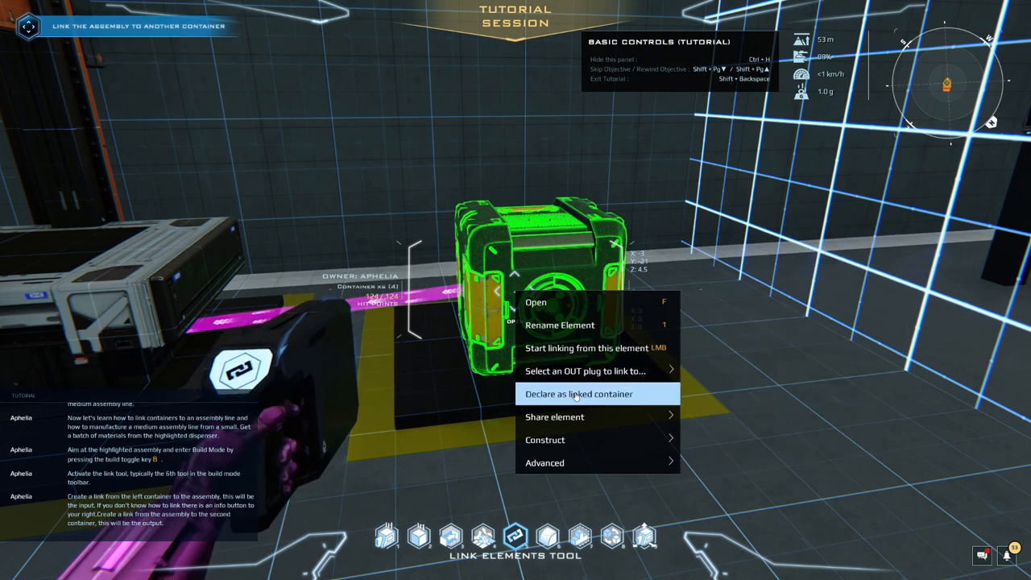
mouse_move(576, 348)
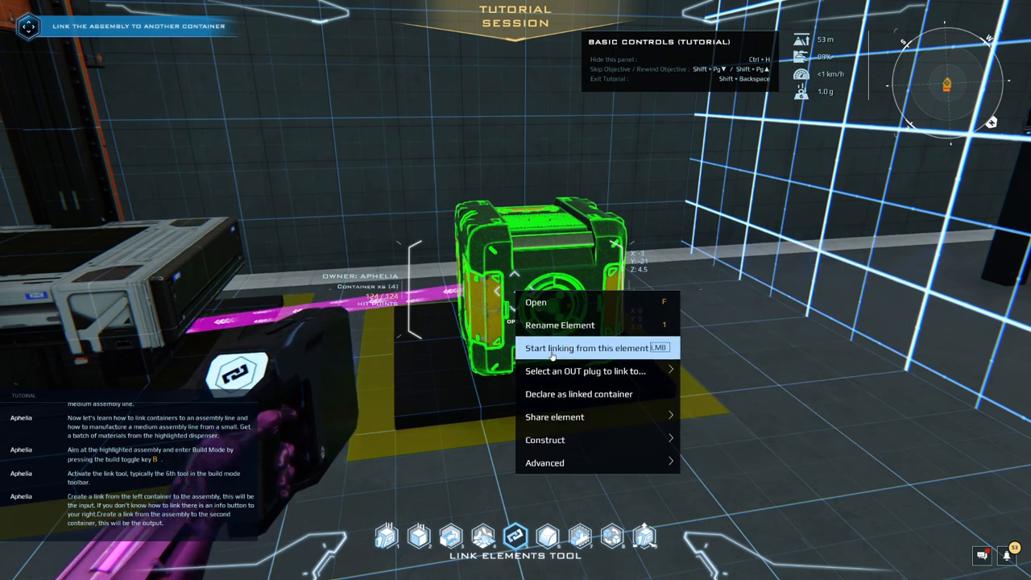
Start a link from the container with the Link Elements tool
left_click(586, 348)
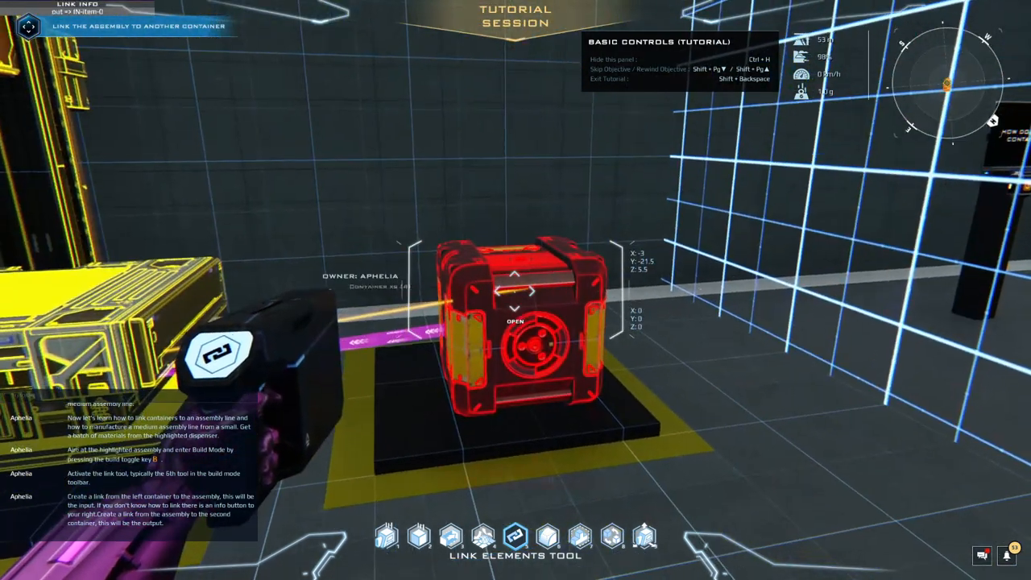
Bring up the second container's linking menu and browse its submenus
right_click(516, 338)
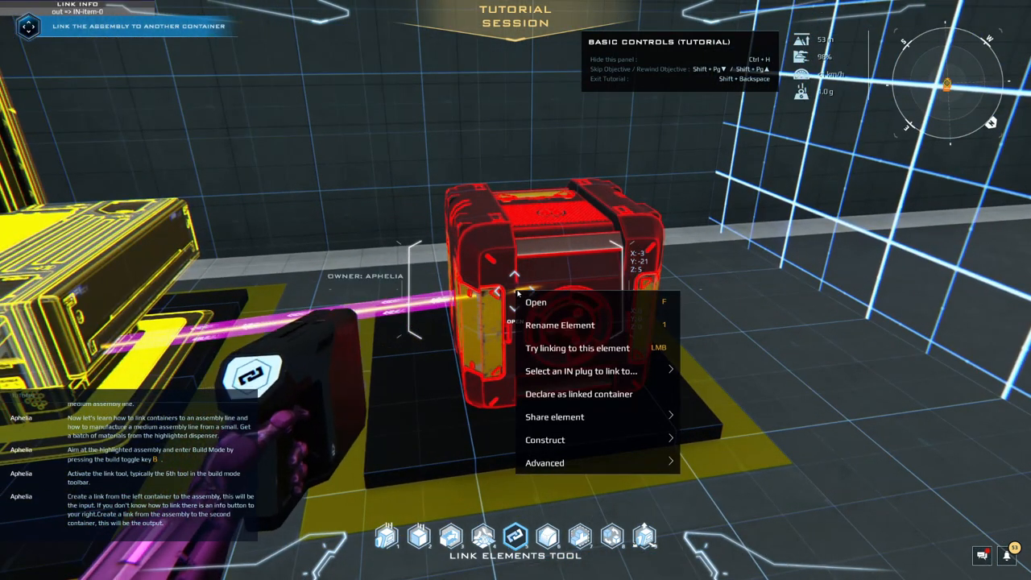
mouse_move(580, 370)
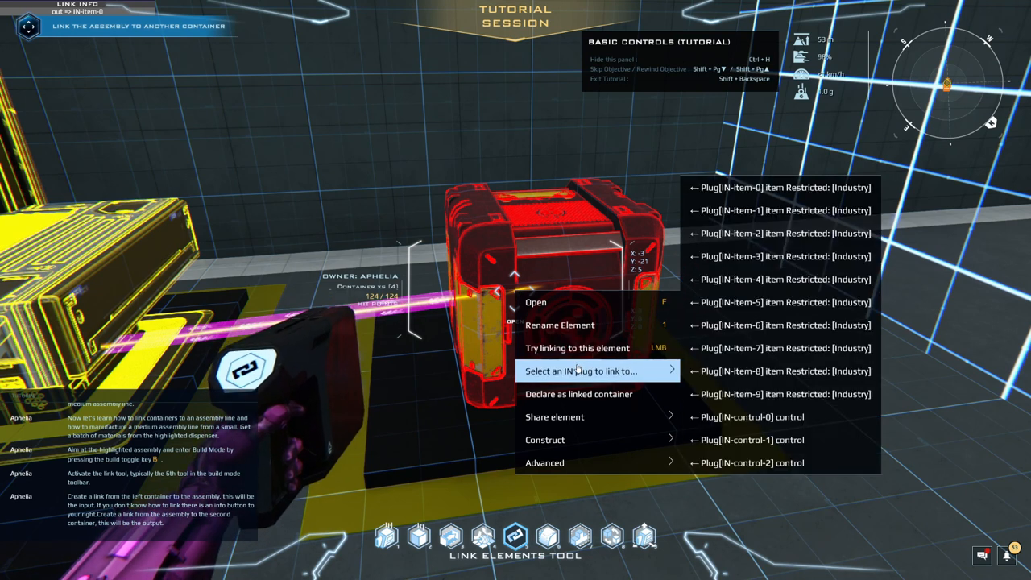
mouse_move(554, 416)
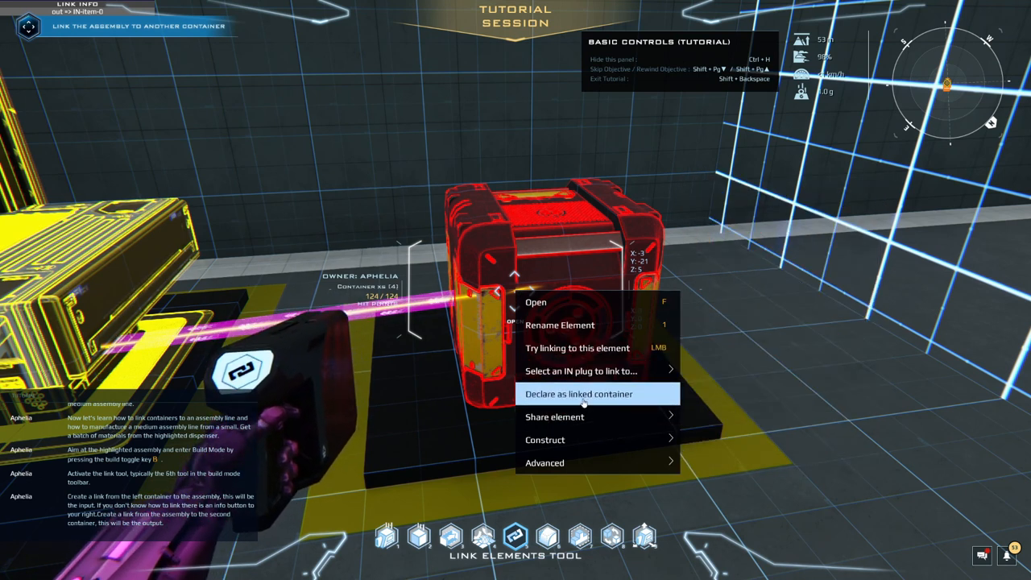
mouse_move(580, 370)
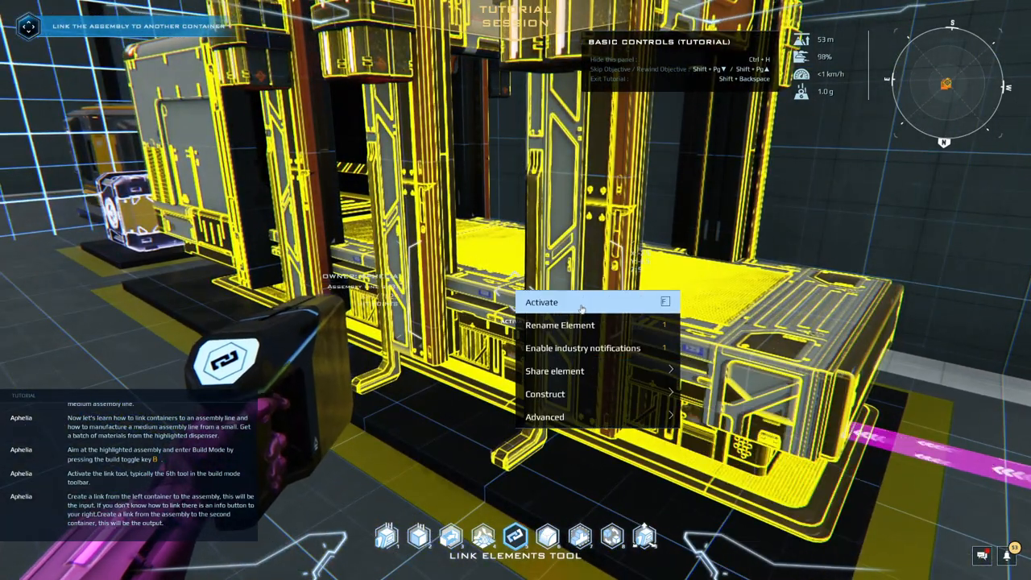
mouse_move(583, 348)
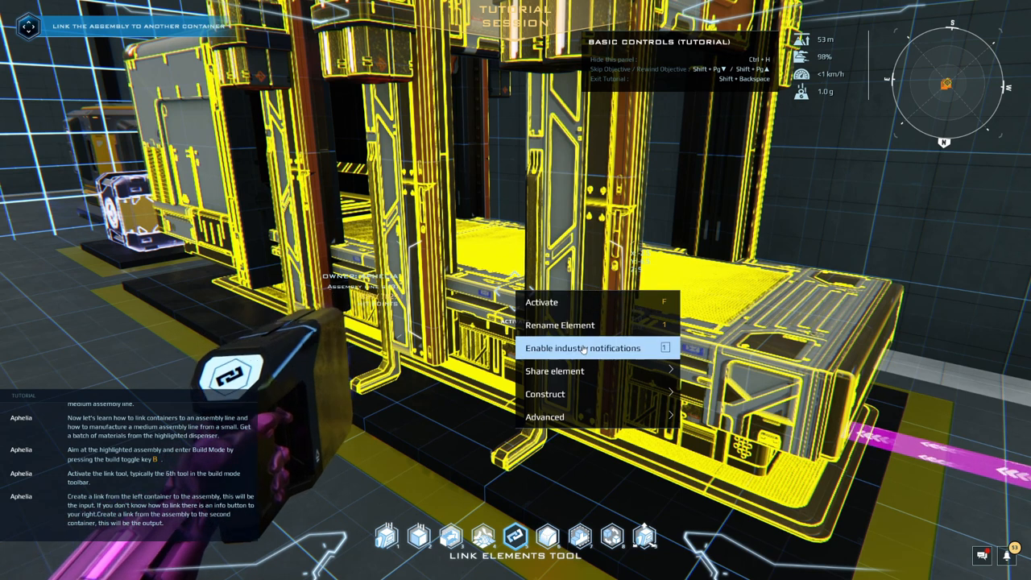
mouse_move(544, 393)
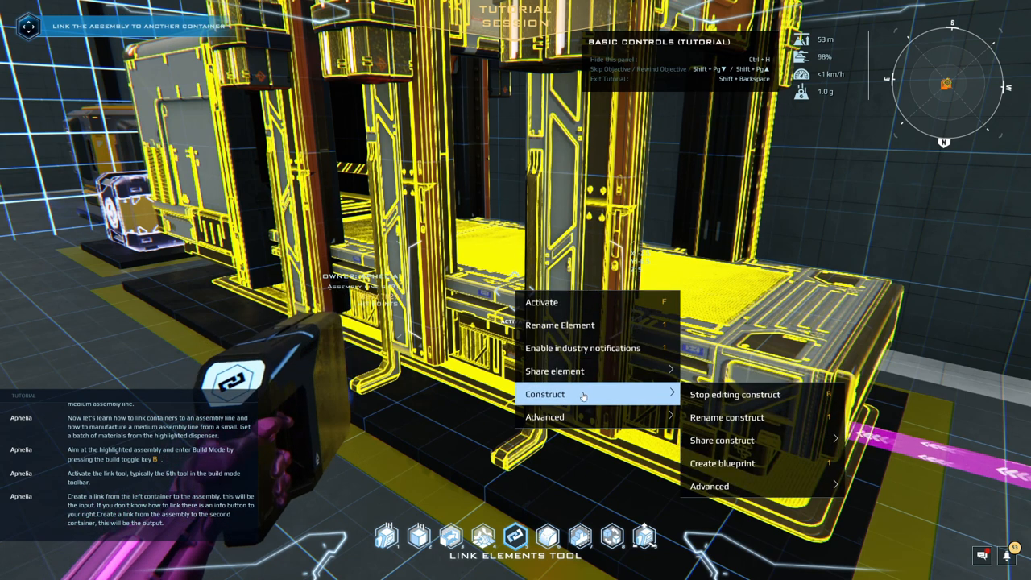
mouse_move(554, 371)
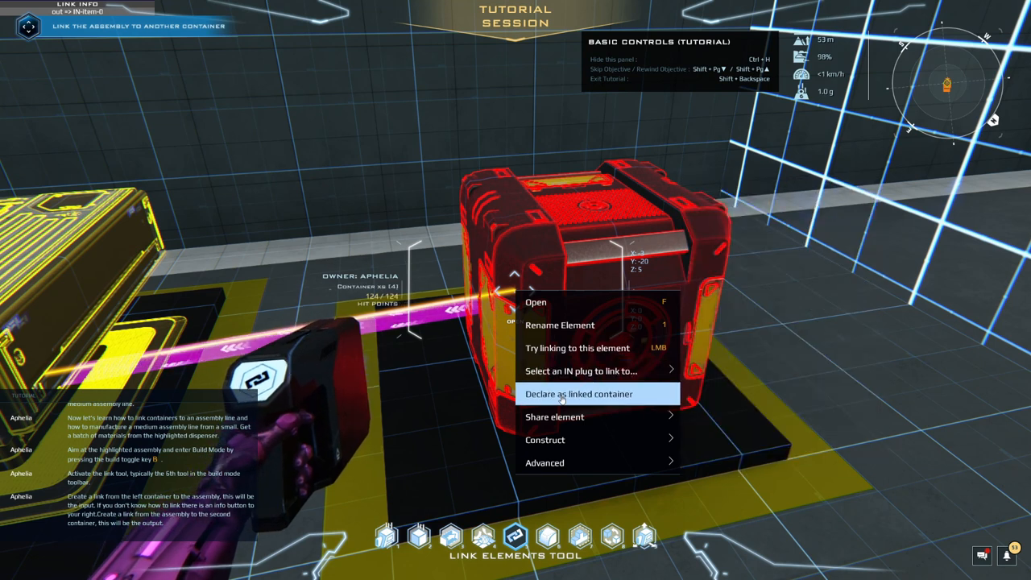
mouse_move(554, 416)
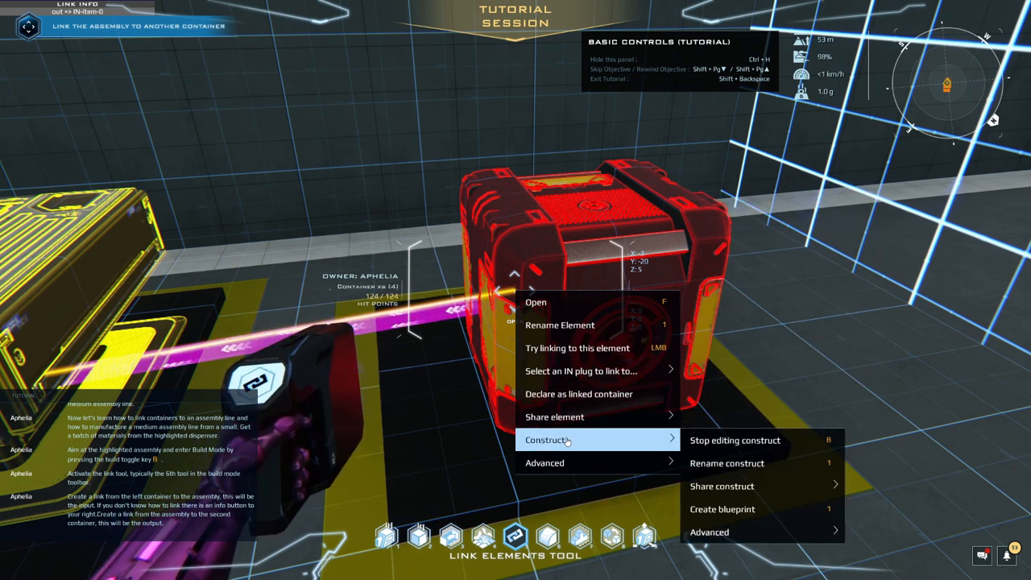
mouse_move(564, 463)
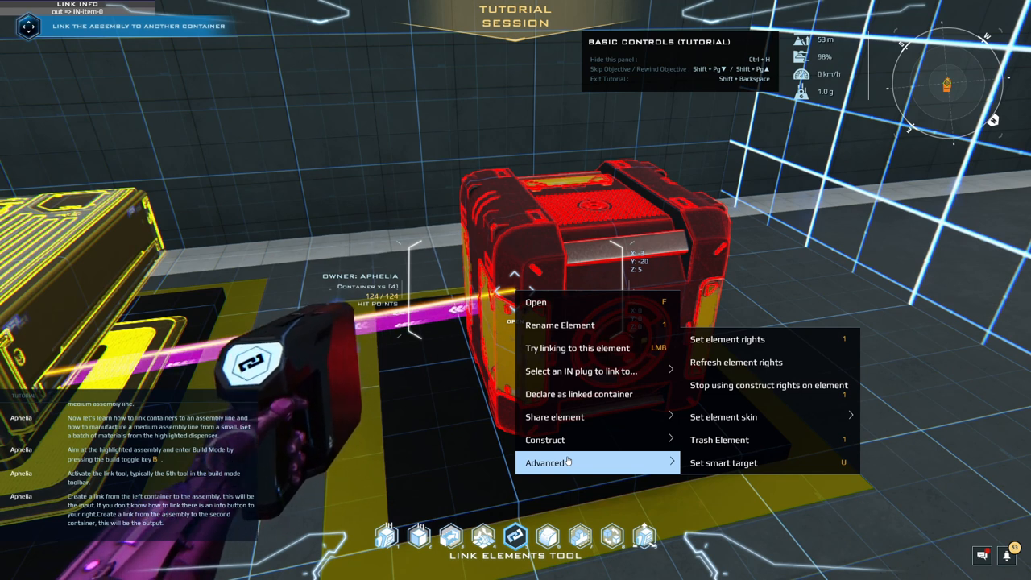
mouse_move(544, 440)
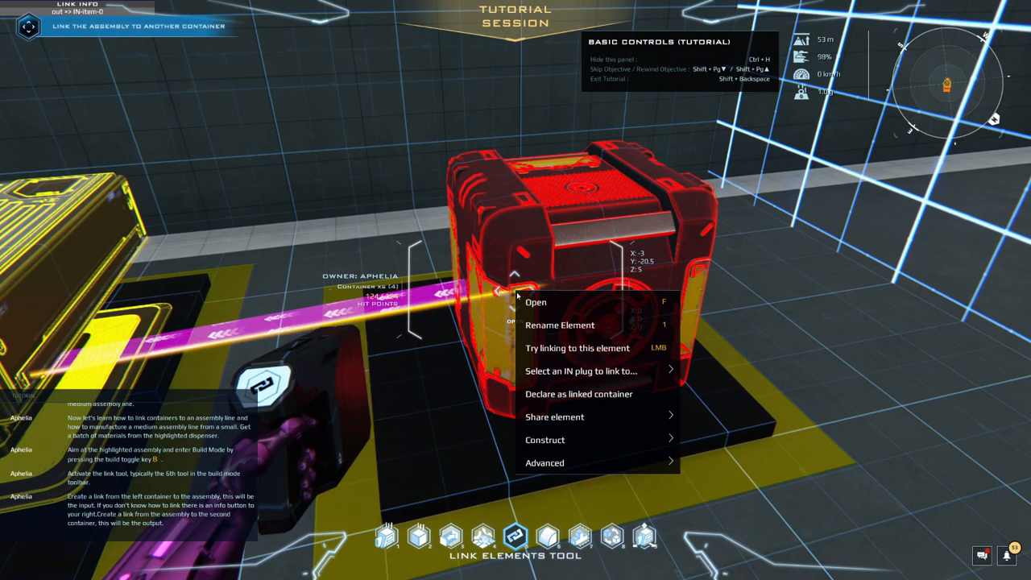
left_click(535, 303)
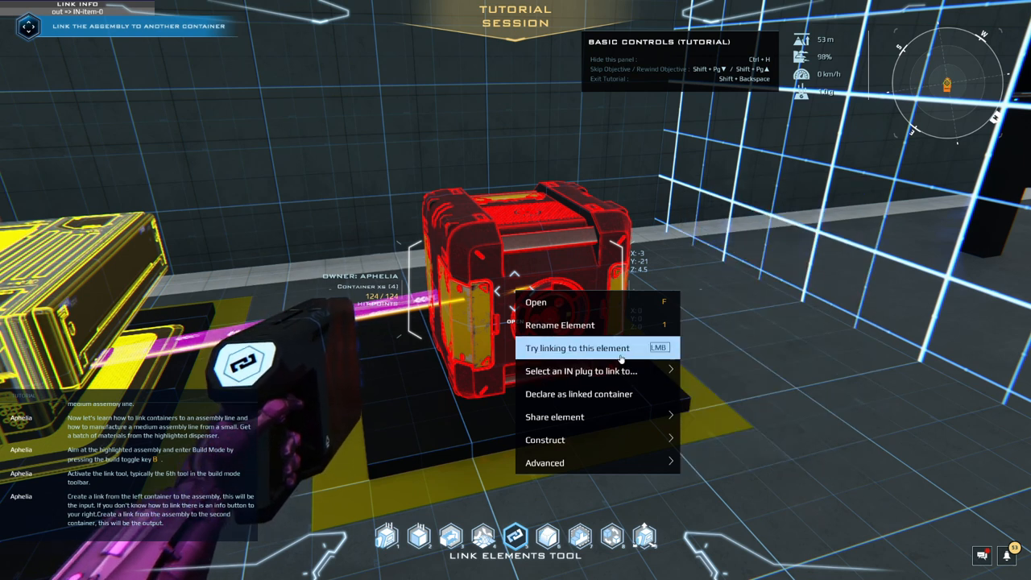
Try linking the assembly line to the container, then show its list of IN plugs
left_click(576, 348)
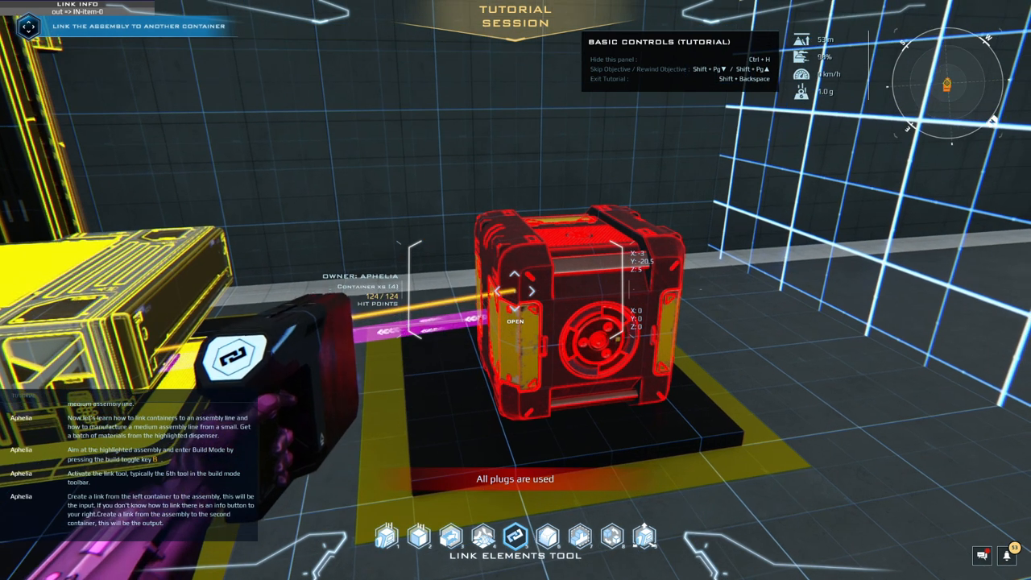
right_click(564, 331)
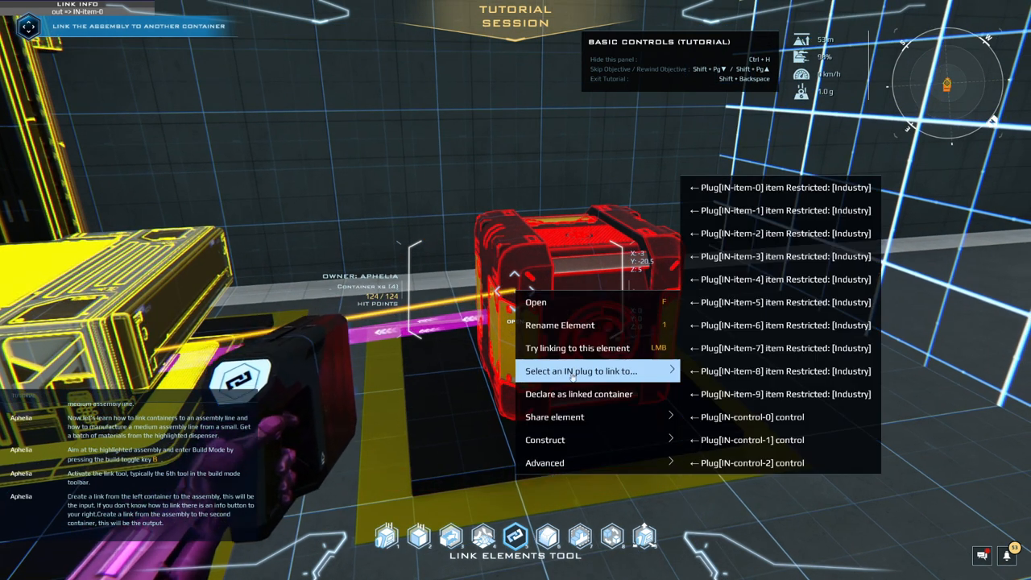
mouse_move(544, 439)
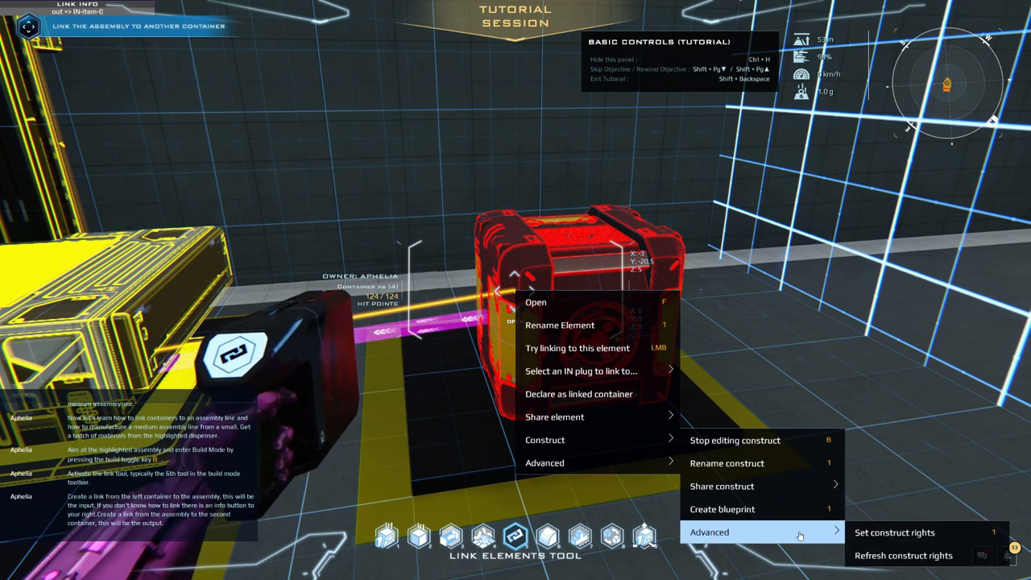
mouse_move(684, 490)
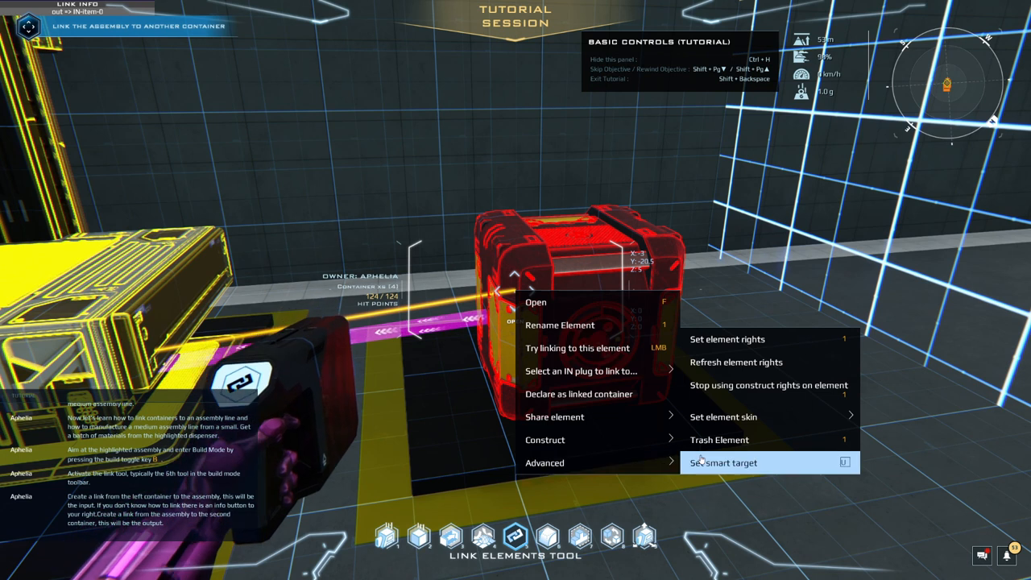
mouse_move(705, 385)
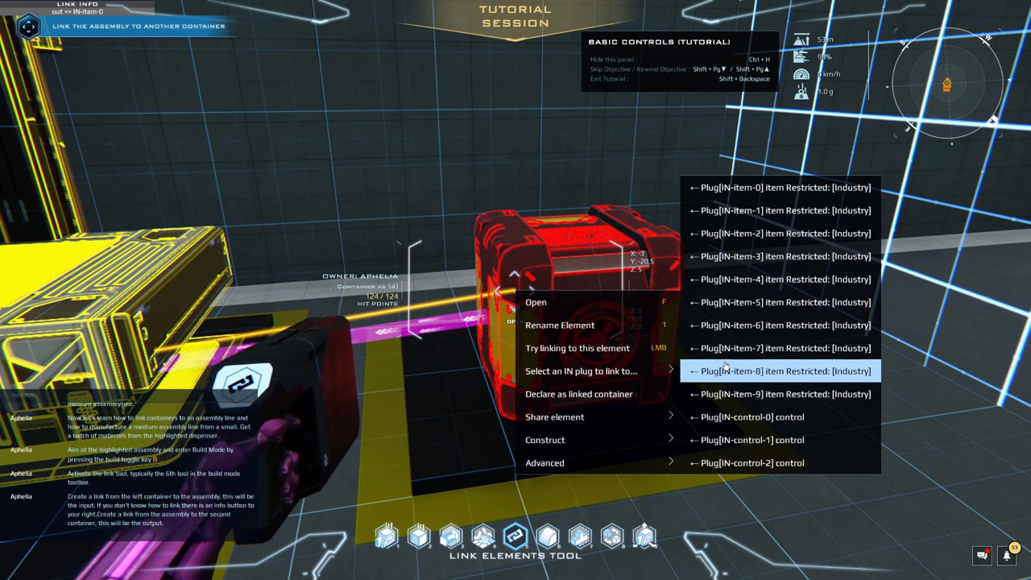
mouse_move(733, 393)
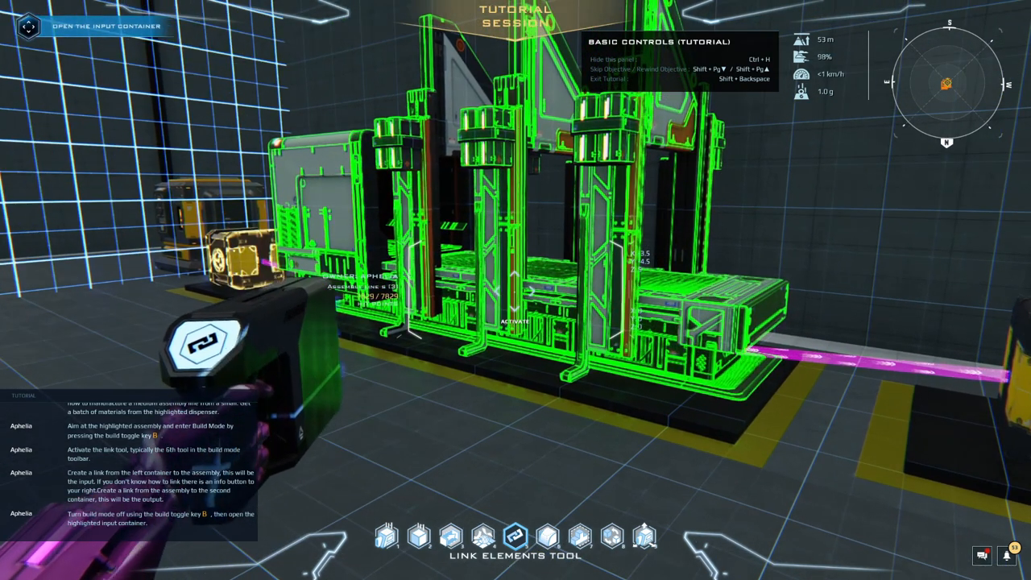
Leave build mode, transfer the Basic power system into the input container and close it
key("b")
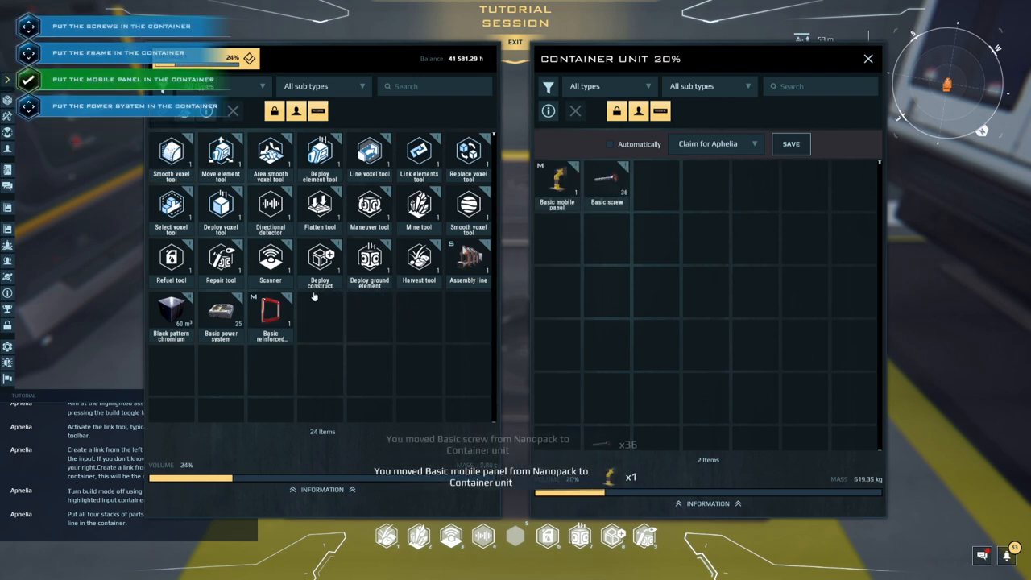
double_click(271, 314)
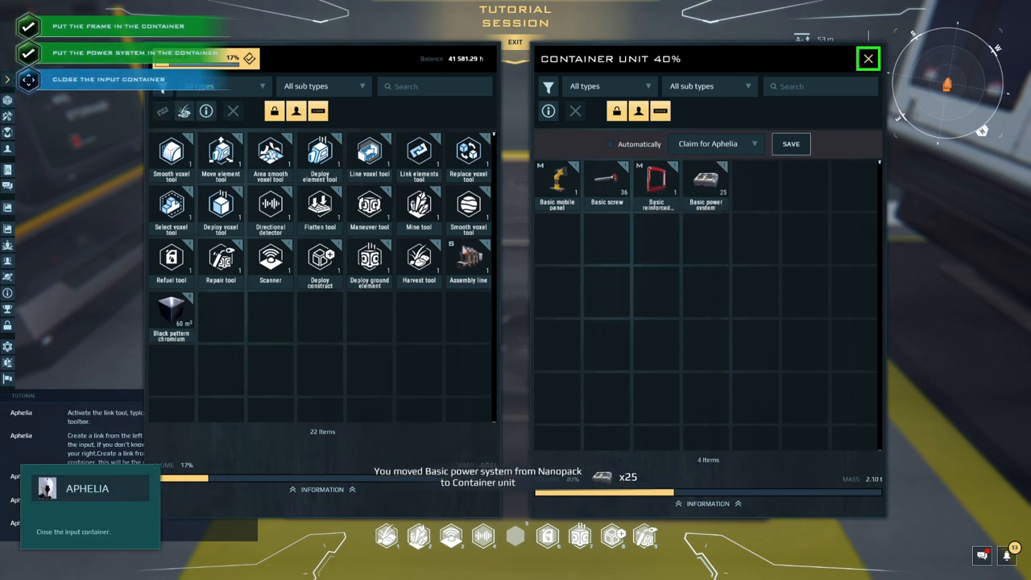
left_click(868, 58)
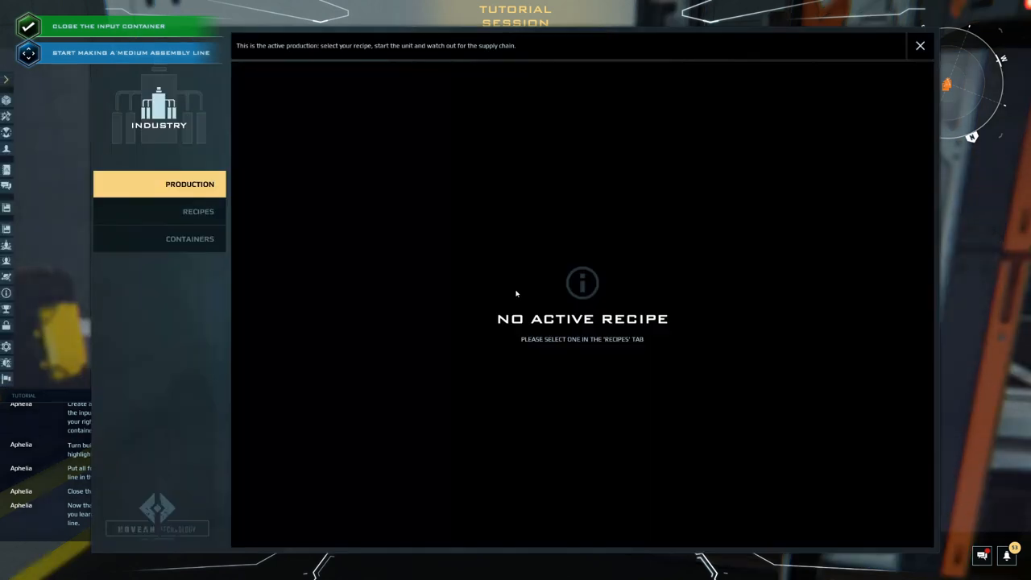
Select Assembly line M from the recipe list and apply it as the active recipe
left_click(198, 211)
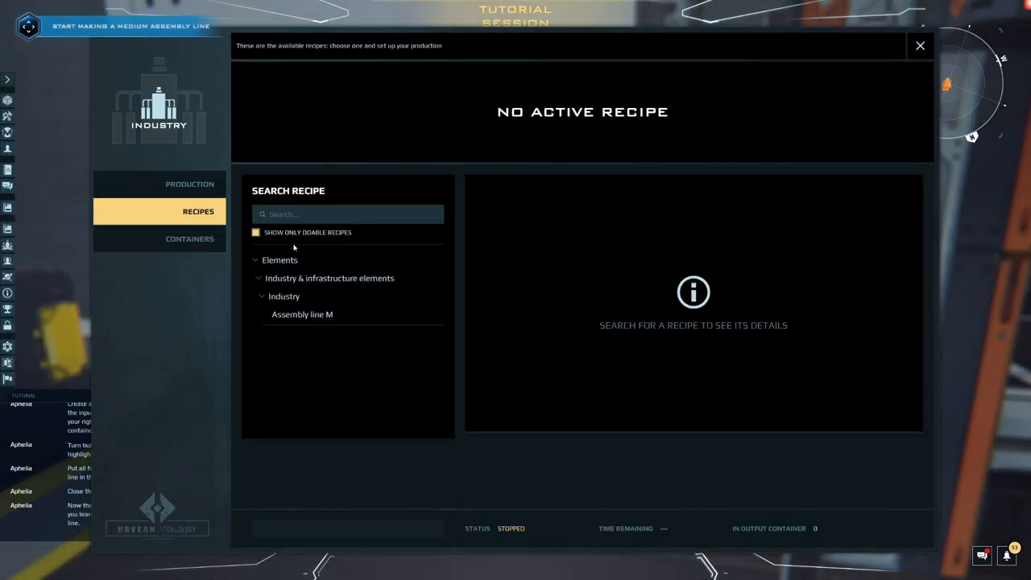
mouse_move(304, 332)
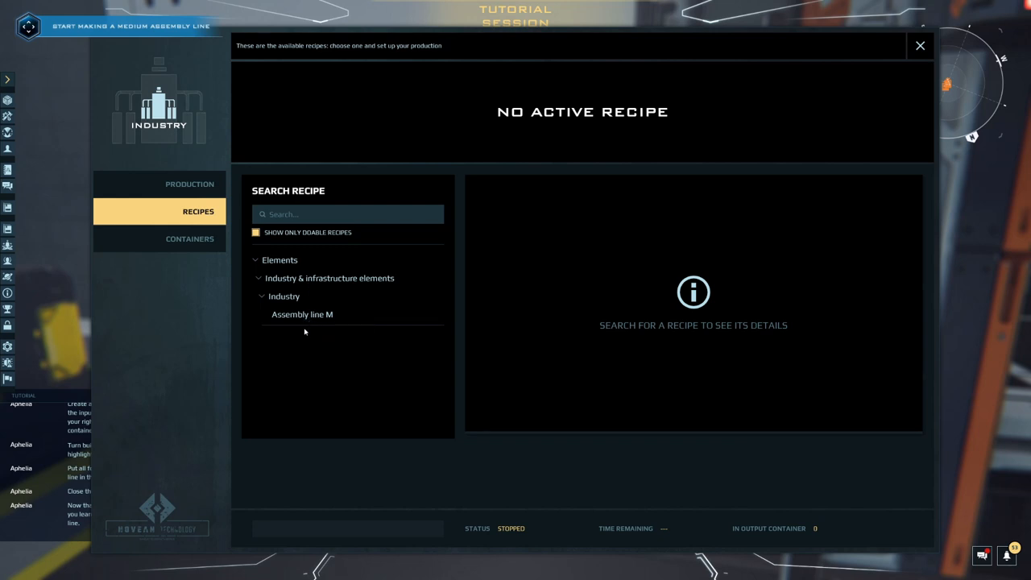
left_click(303, 314)
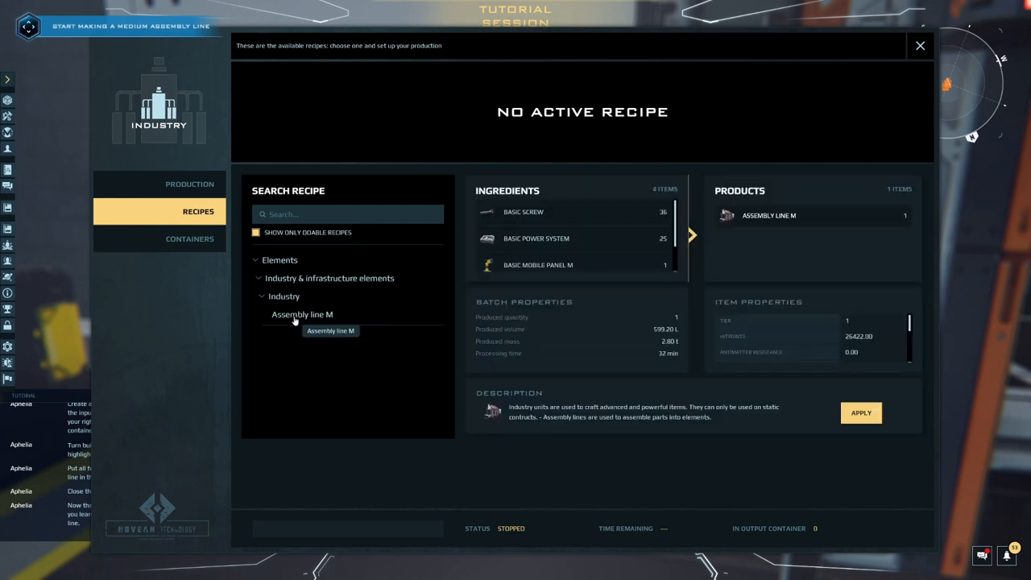
mouse_move(860, 413)
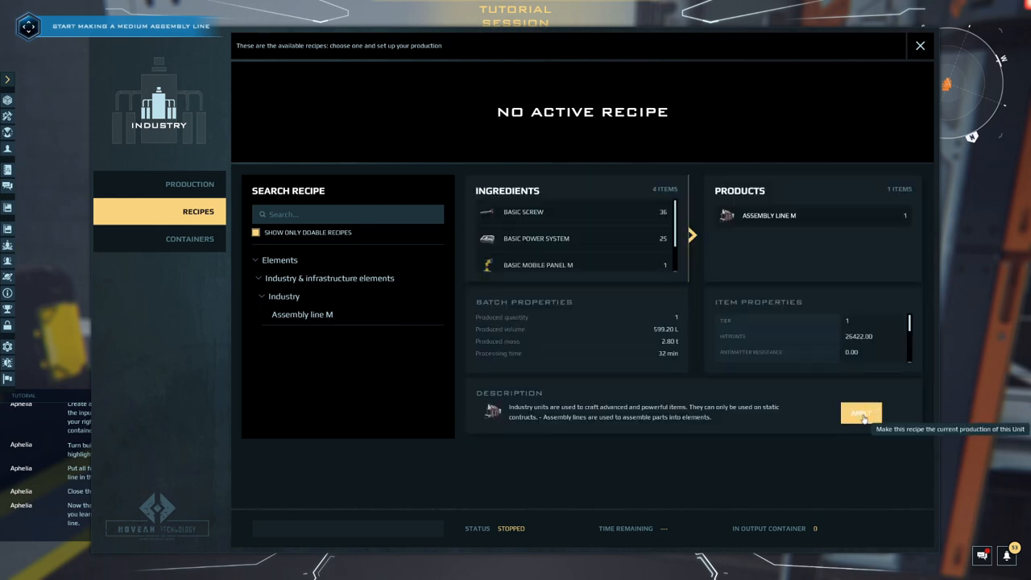
left_click(860, 412)
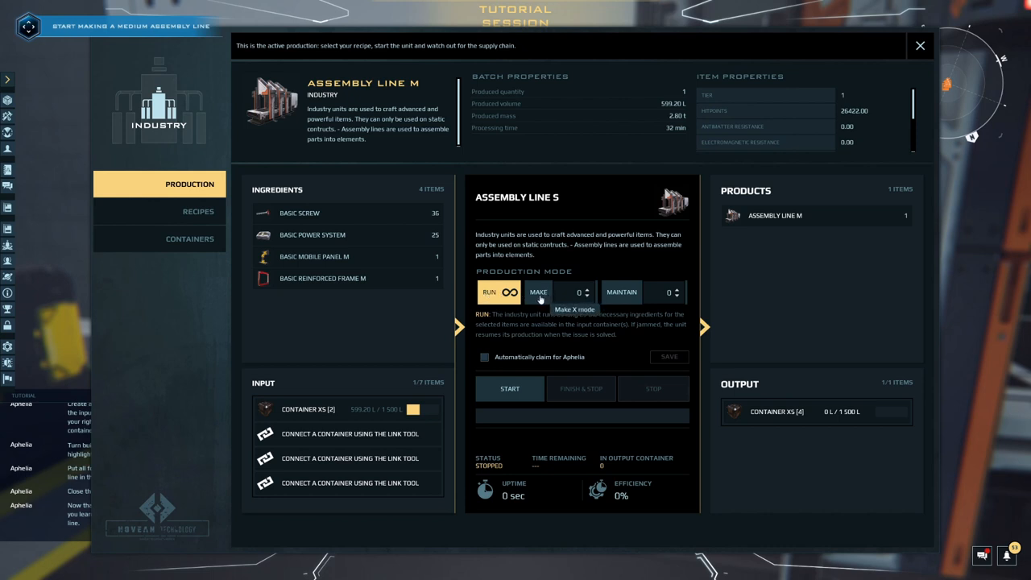
Start the assembly line producing and close the industry panel
left_click(509, 388)
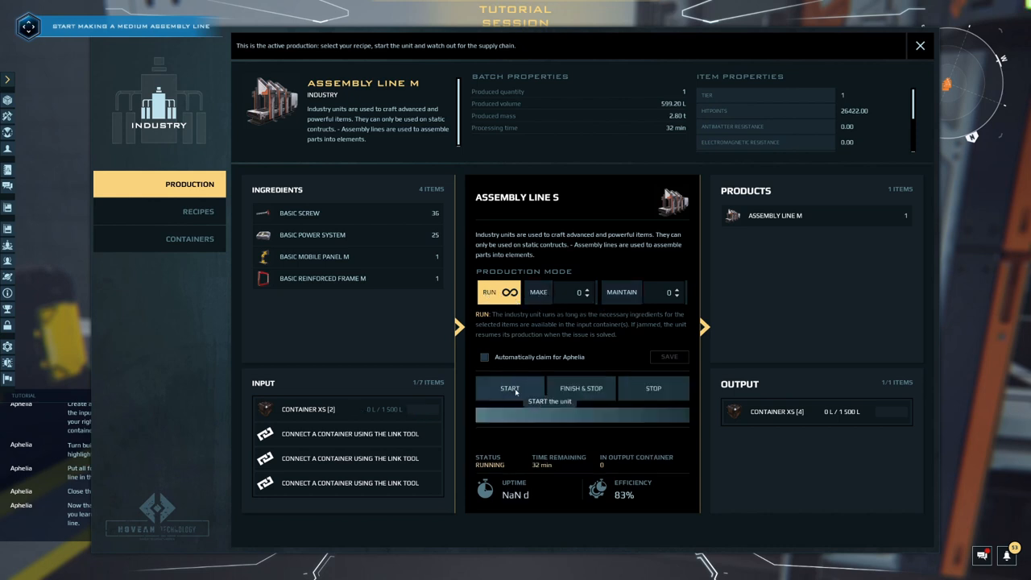
left_click(509, 388)
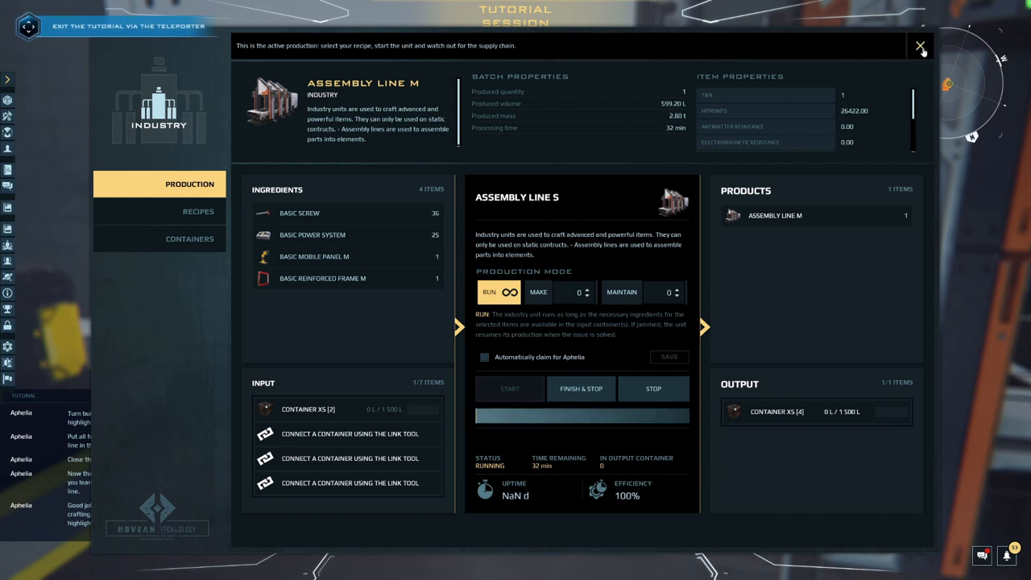
left_click(921, 45)
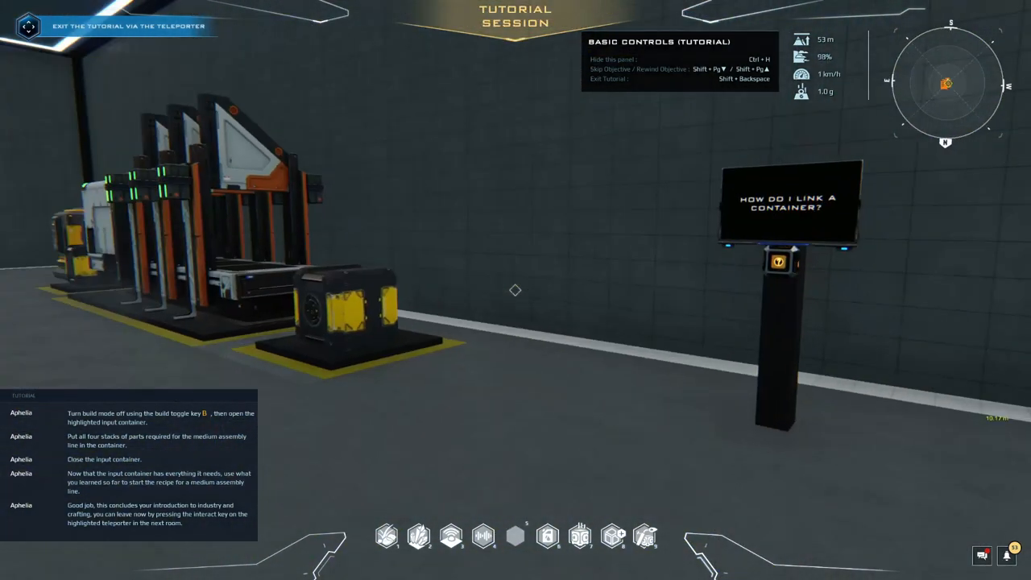
mouse_move(515, 290)
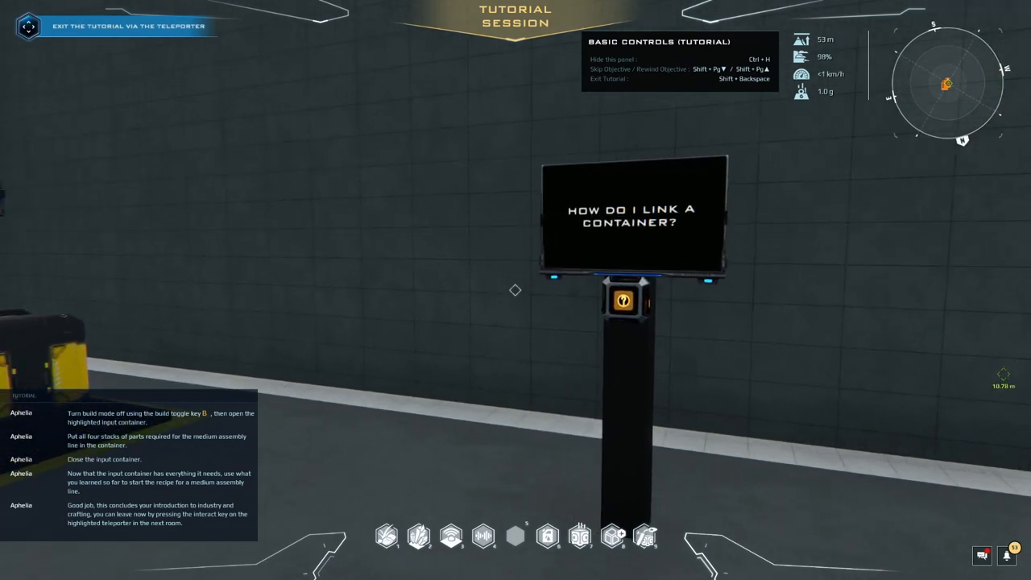